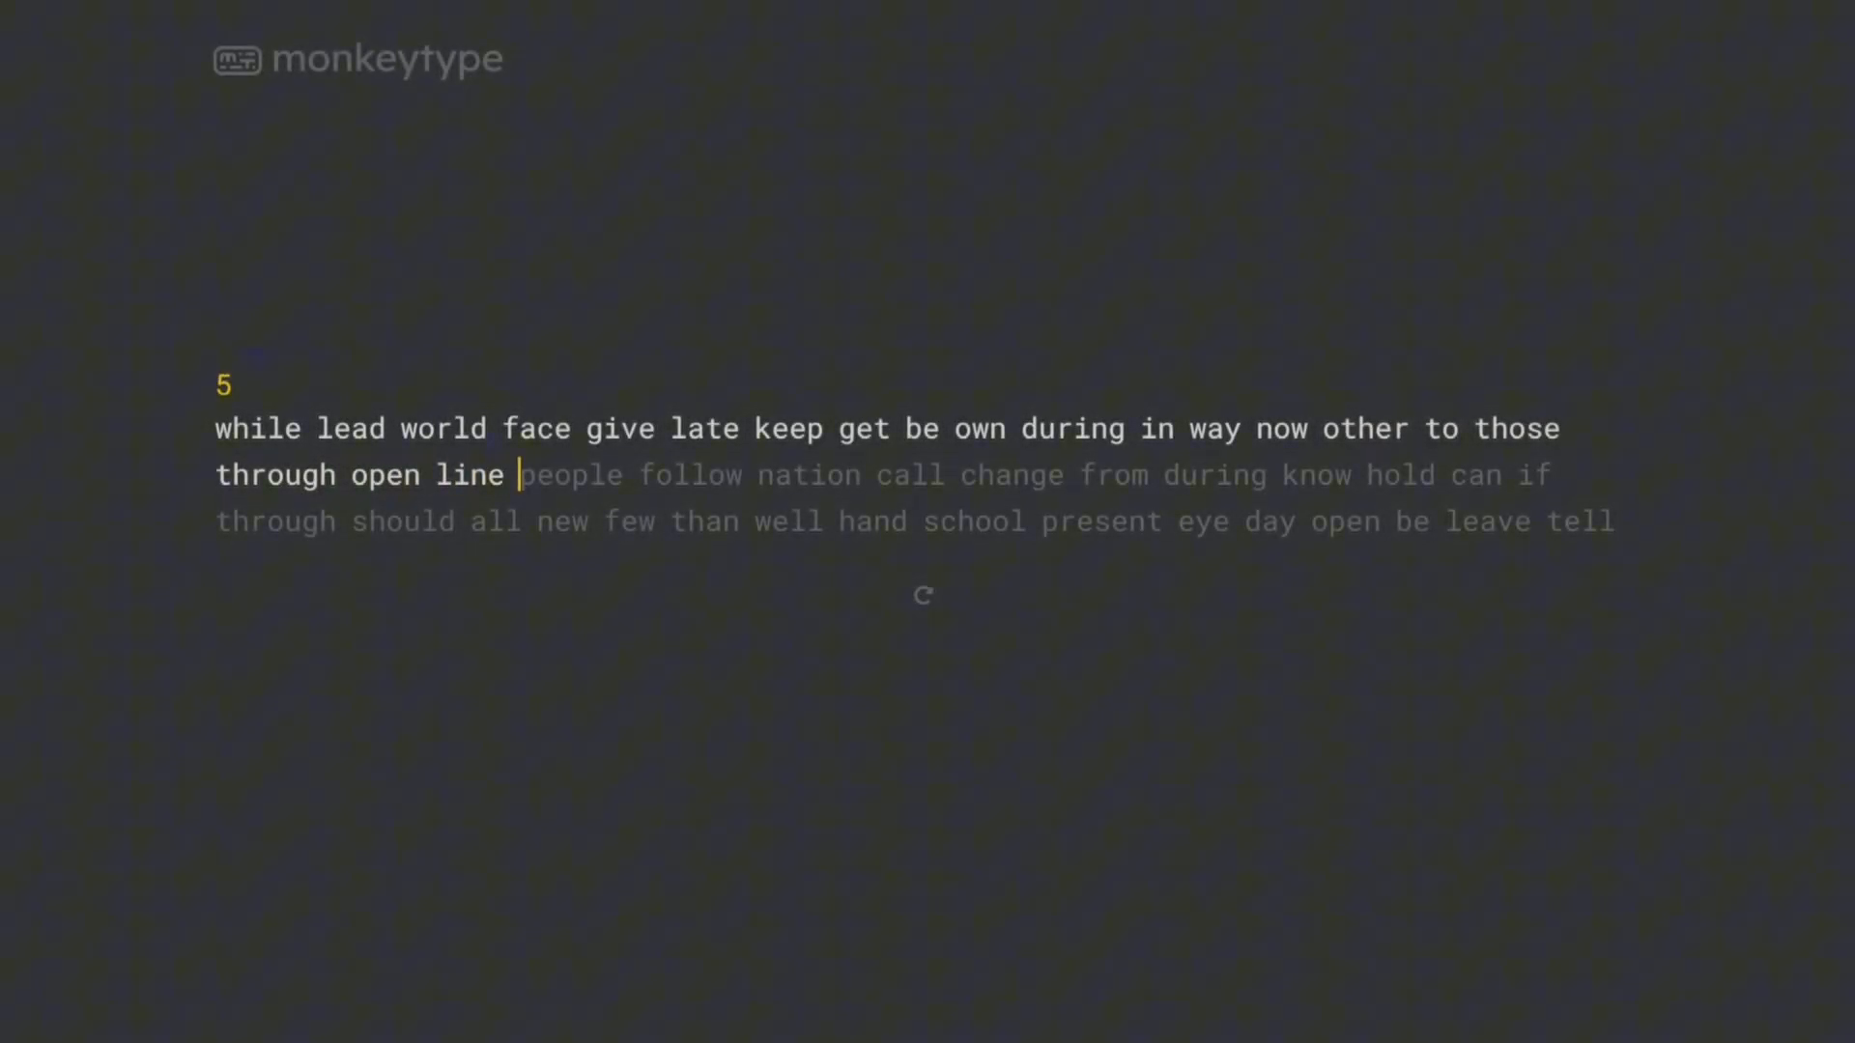
Step: Type the test's second line from 'people follow nation' onward as the timer runs down
{"action": "type", "text": "people fol"}
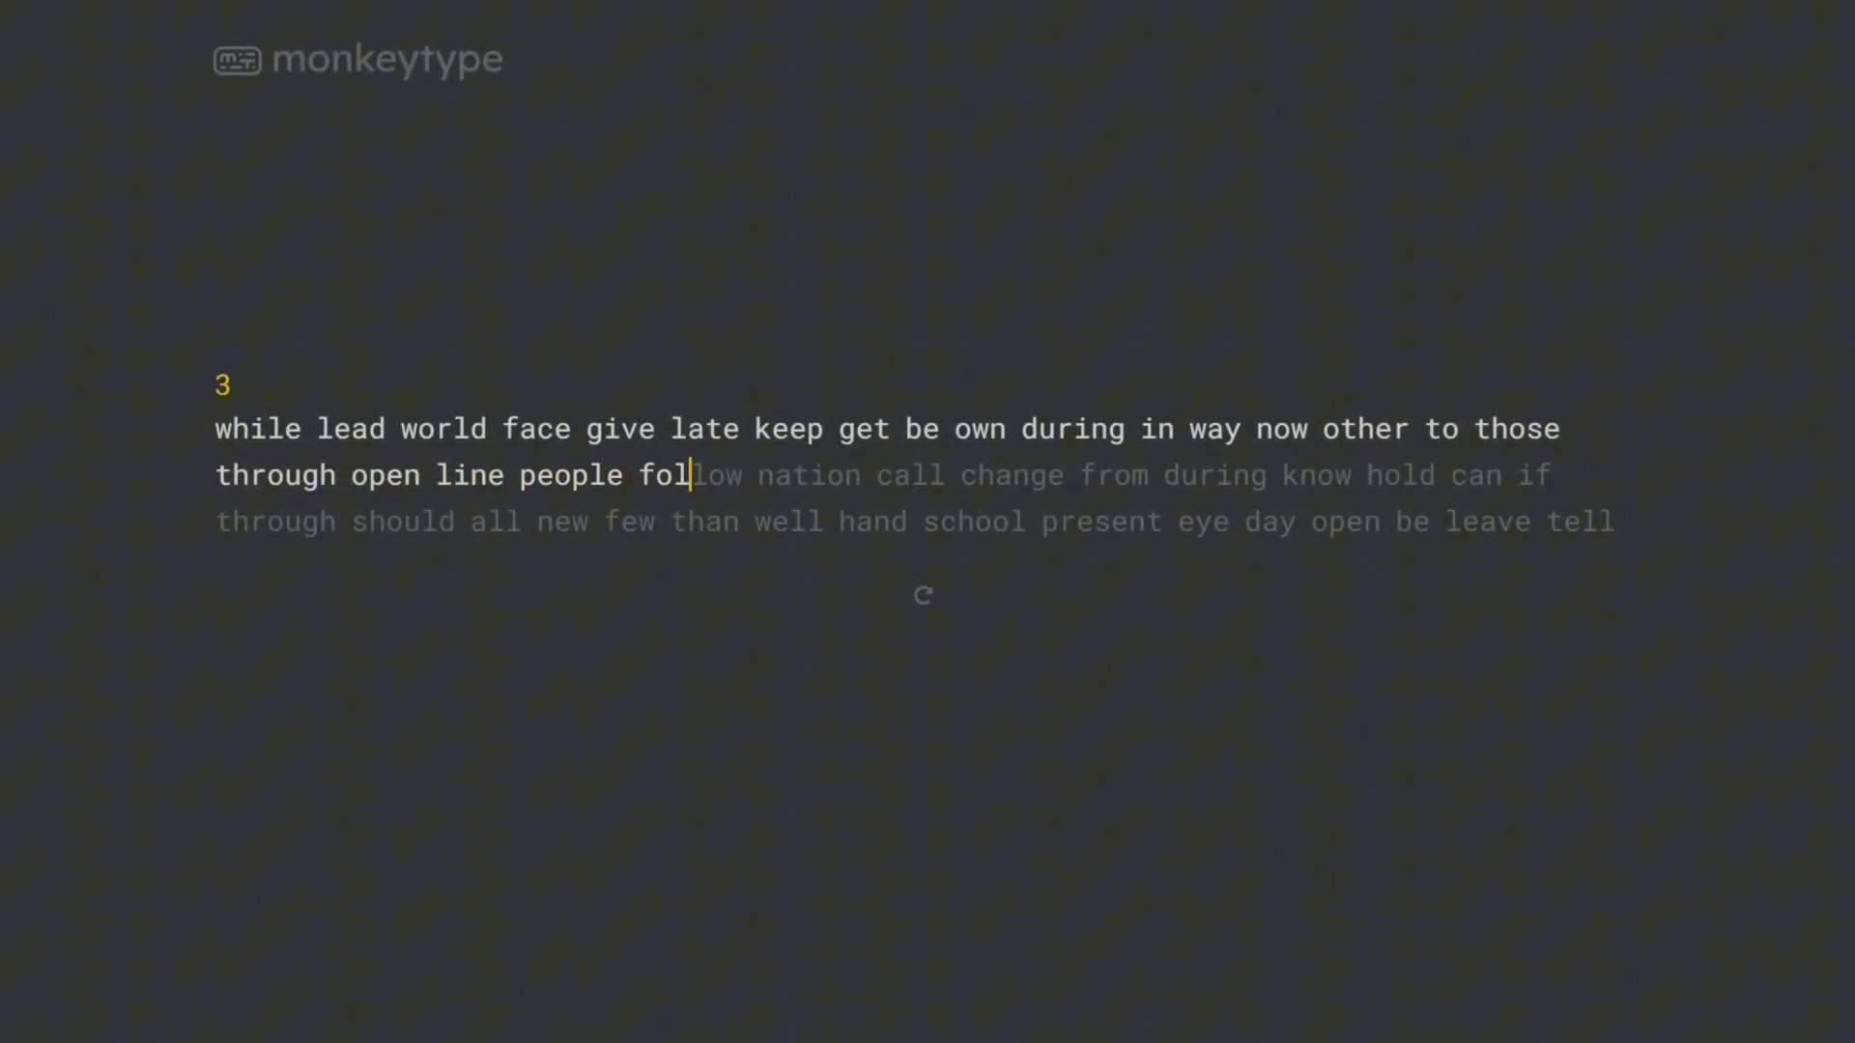
{"action": "type", "text": "low nation ca"}
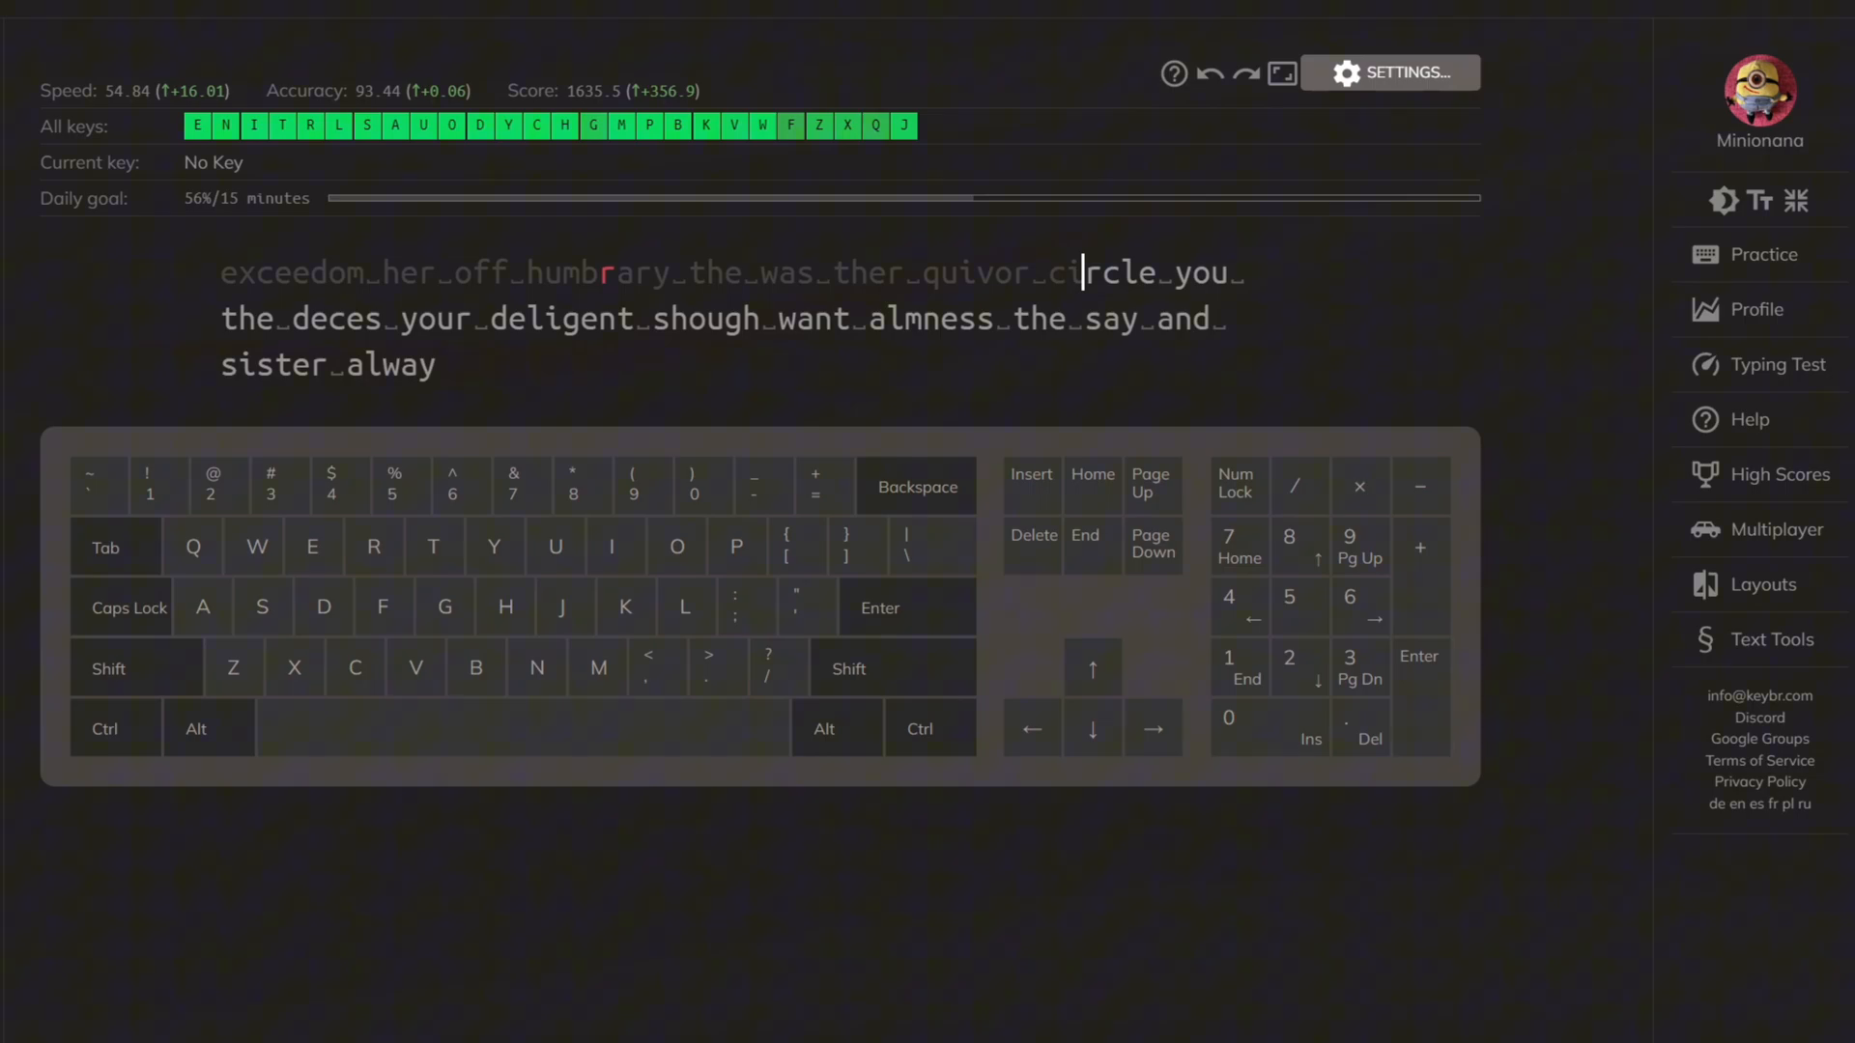
Step: Type 'the deces your deli' on the keybr lesson's second line
{"action": "key", "text": "space"}
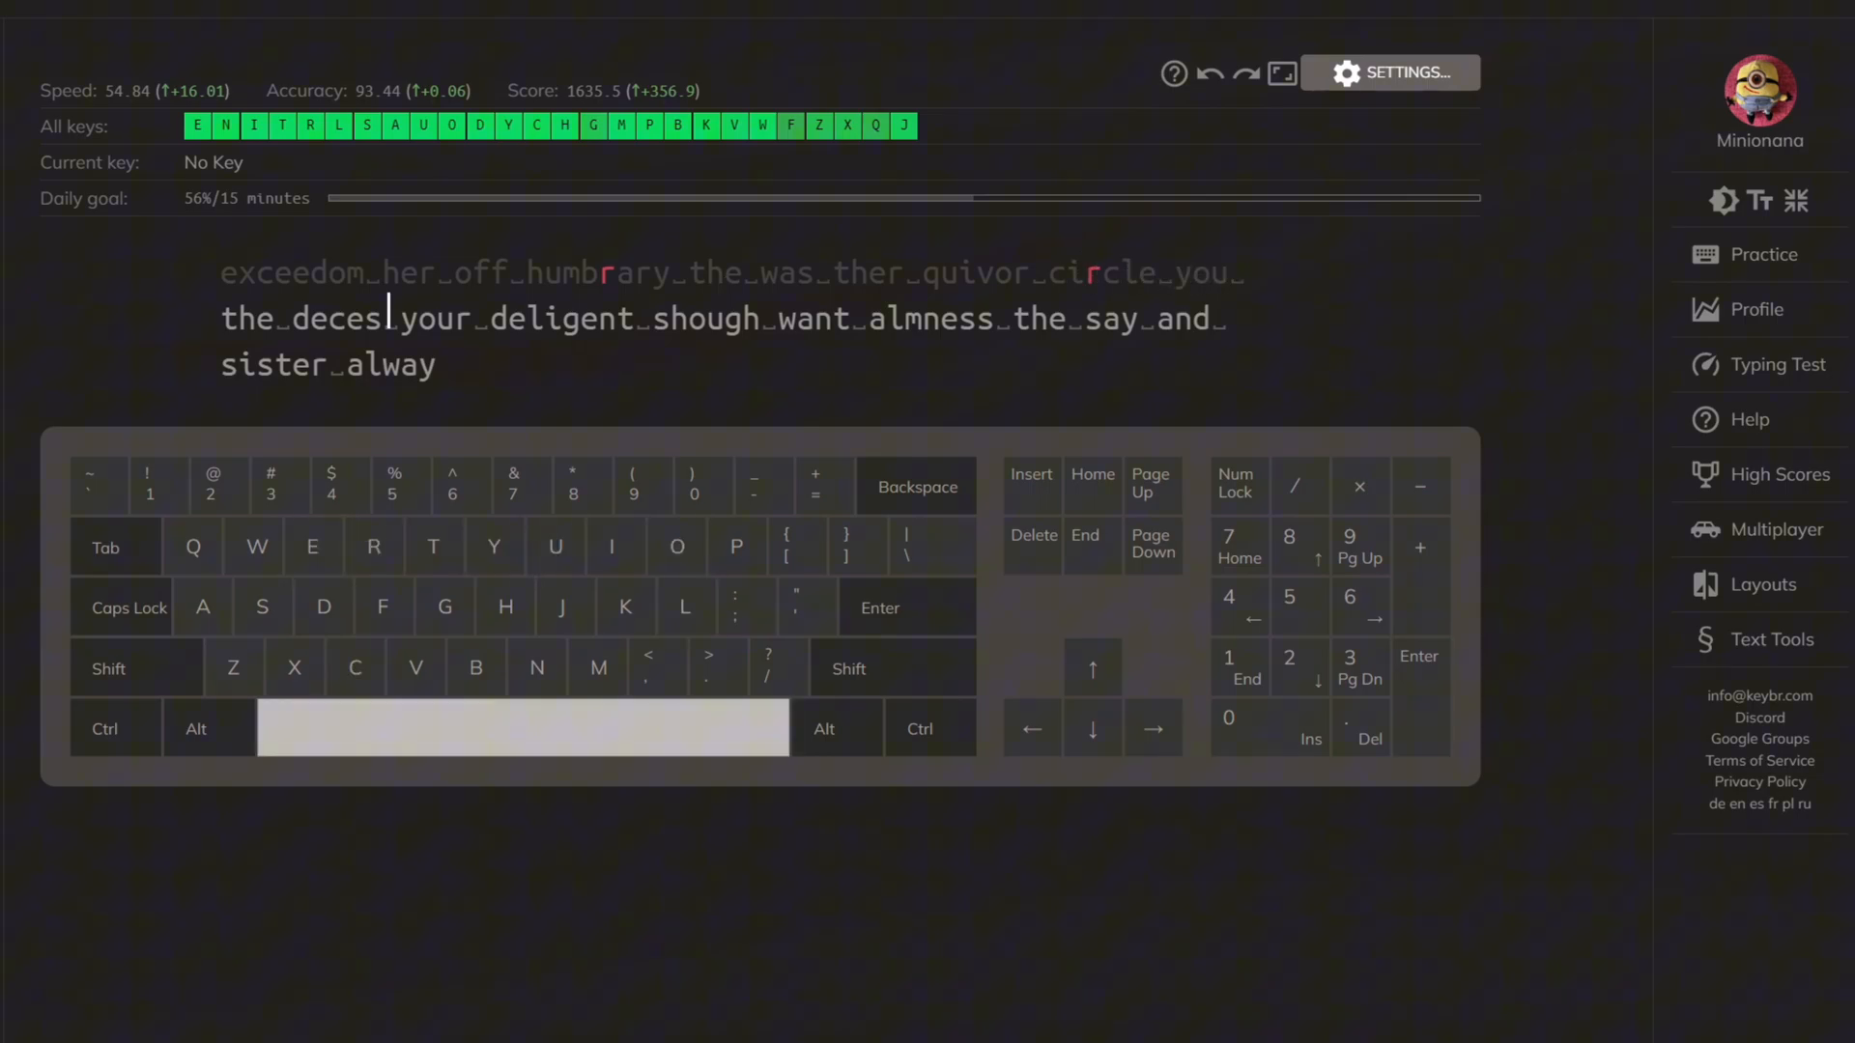
{"action": "key", "text": "space"}
{"action": "type", "text": " your de"}
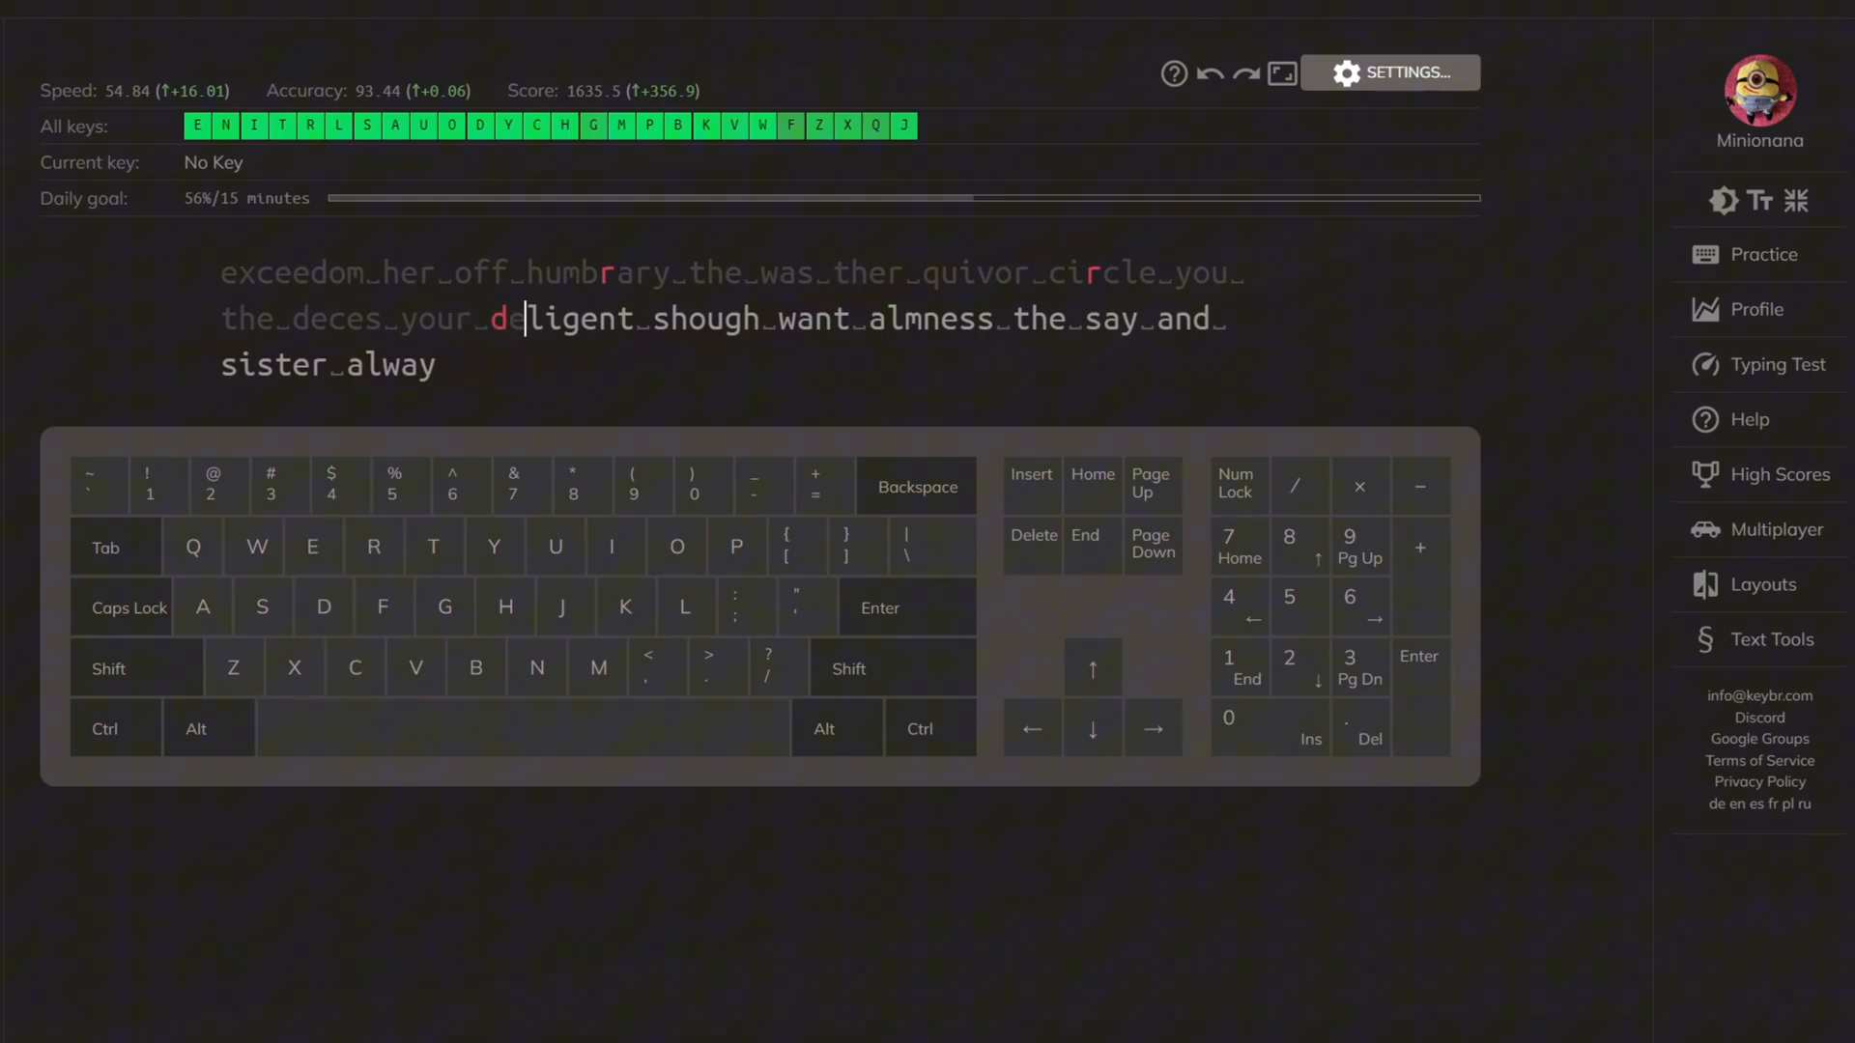
{"action": "type", "text": "li"}
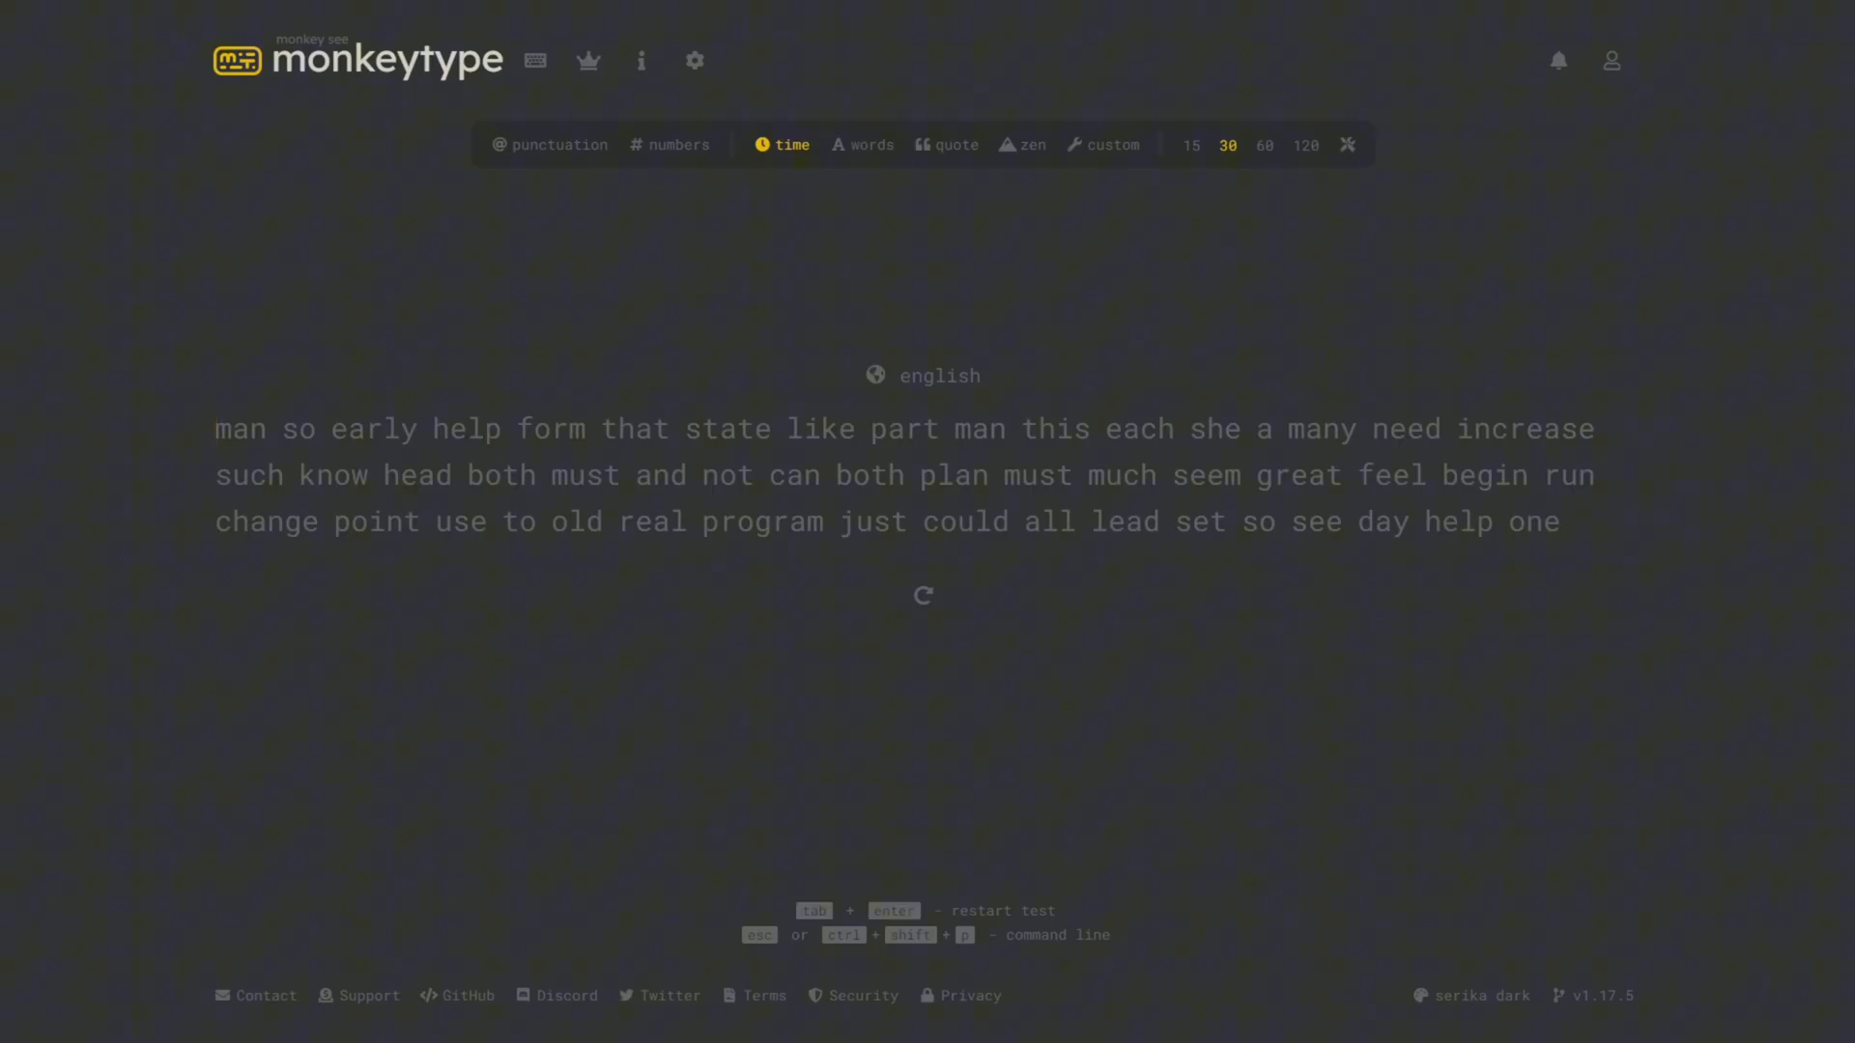
Step: Type the 30-second test words from 'man so' through 'plan must' and 'great fee'
{"action": "type", "text": "man so early help form that state like part man this each she a many need increase"}
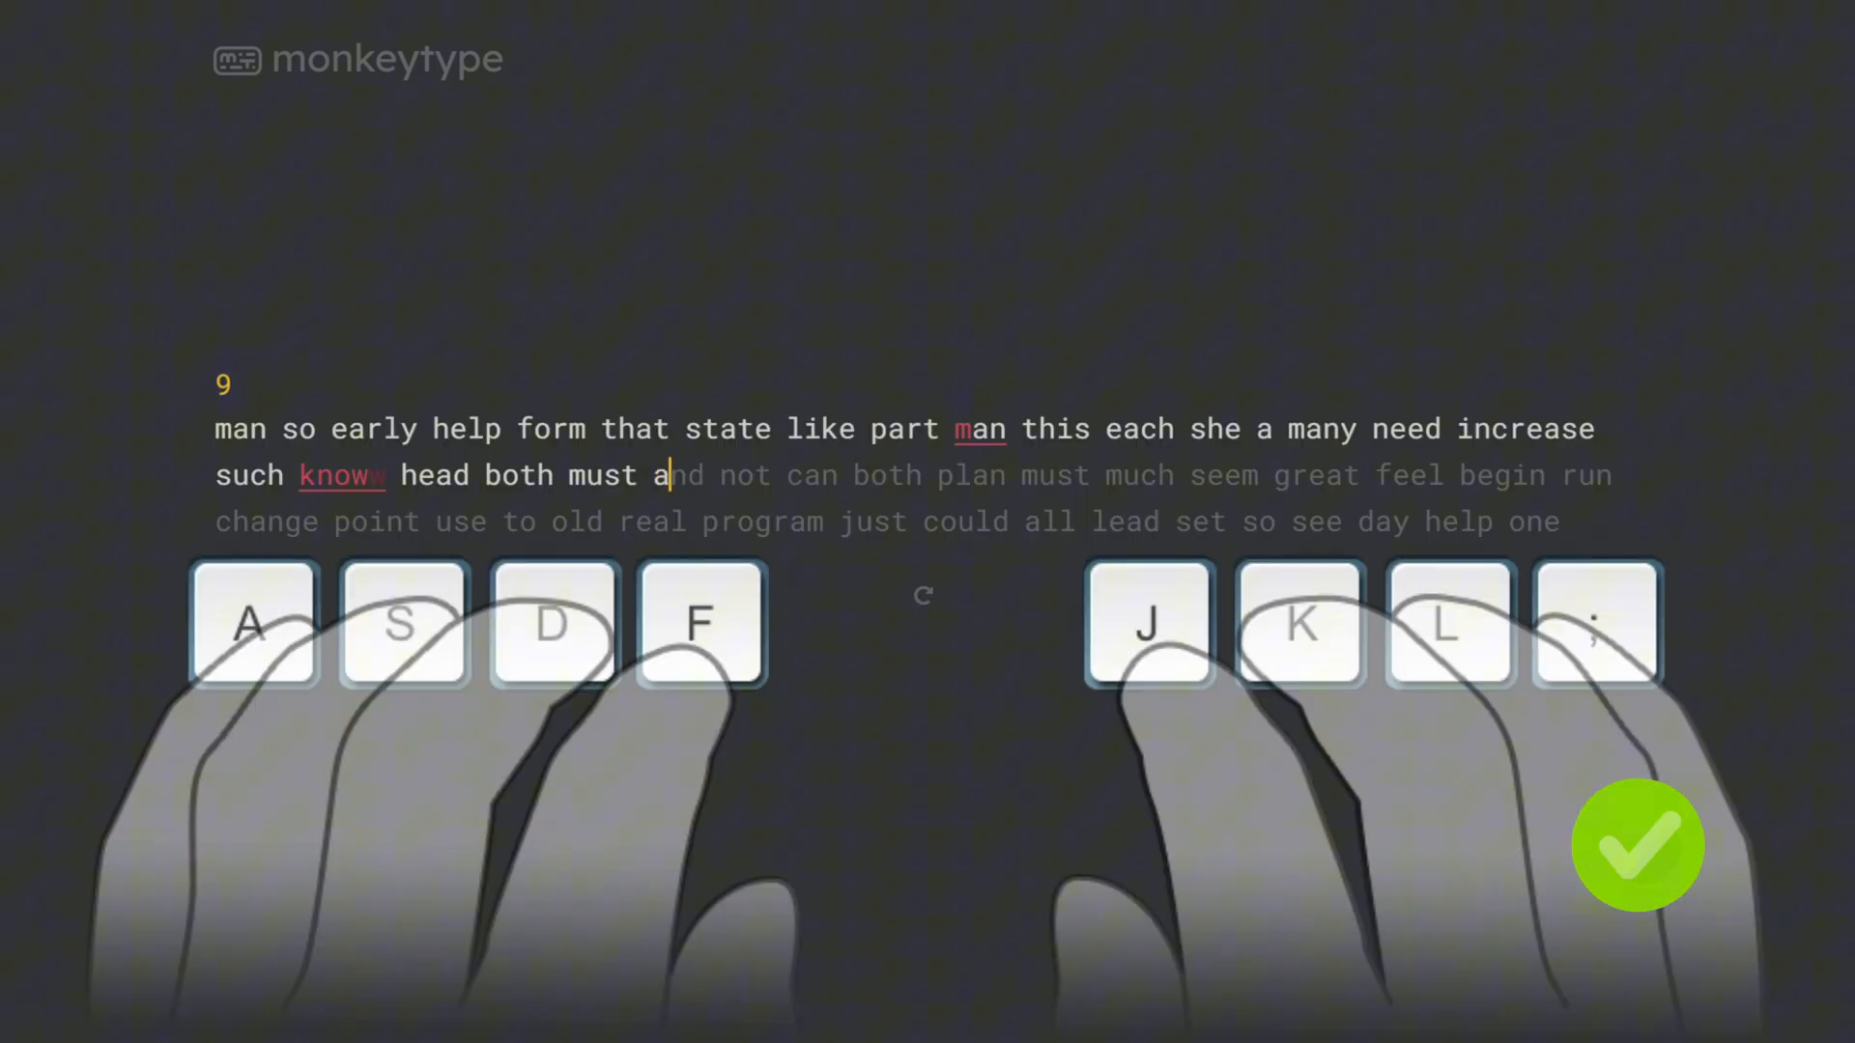
{"action": "type", "text": "nd not can bot"}
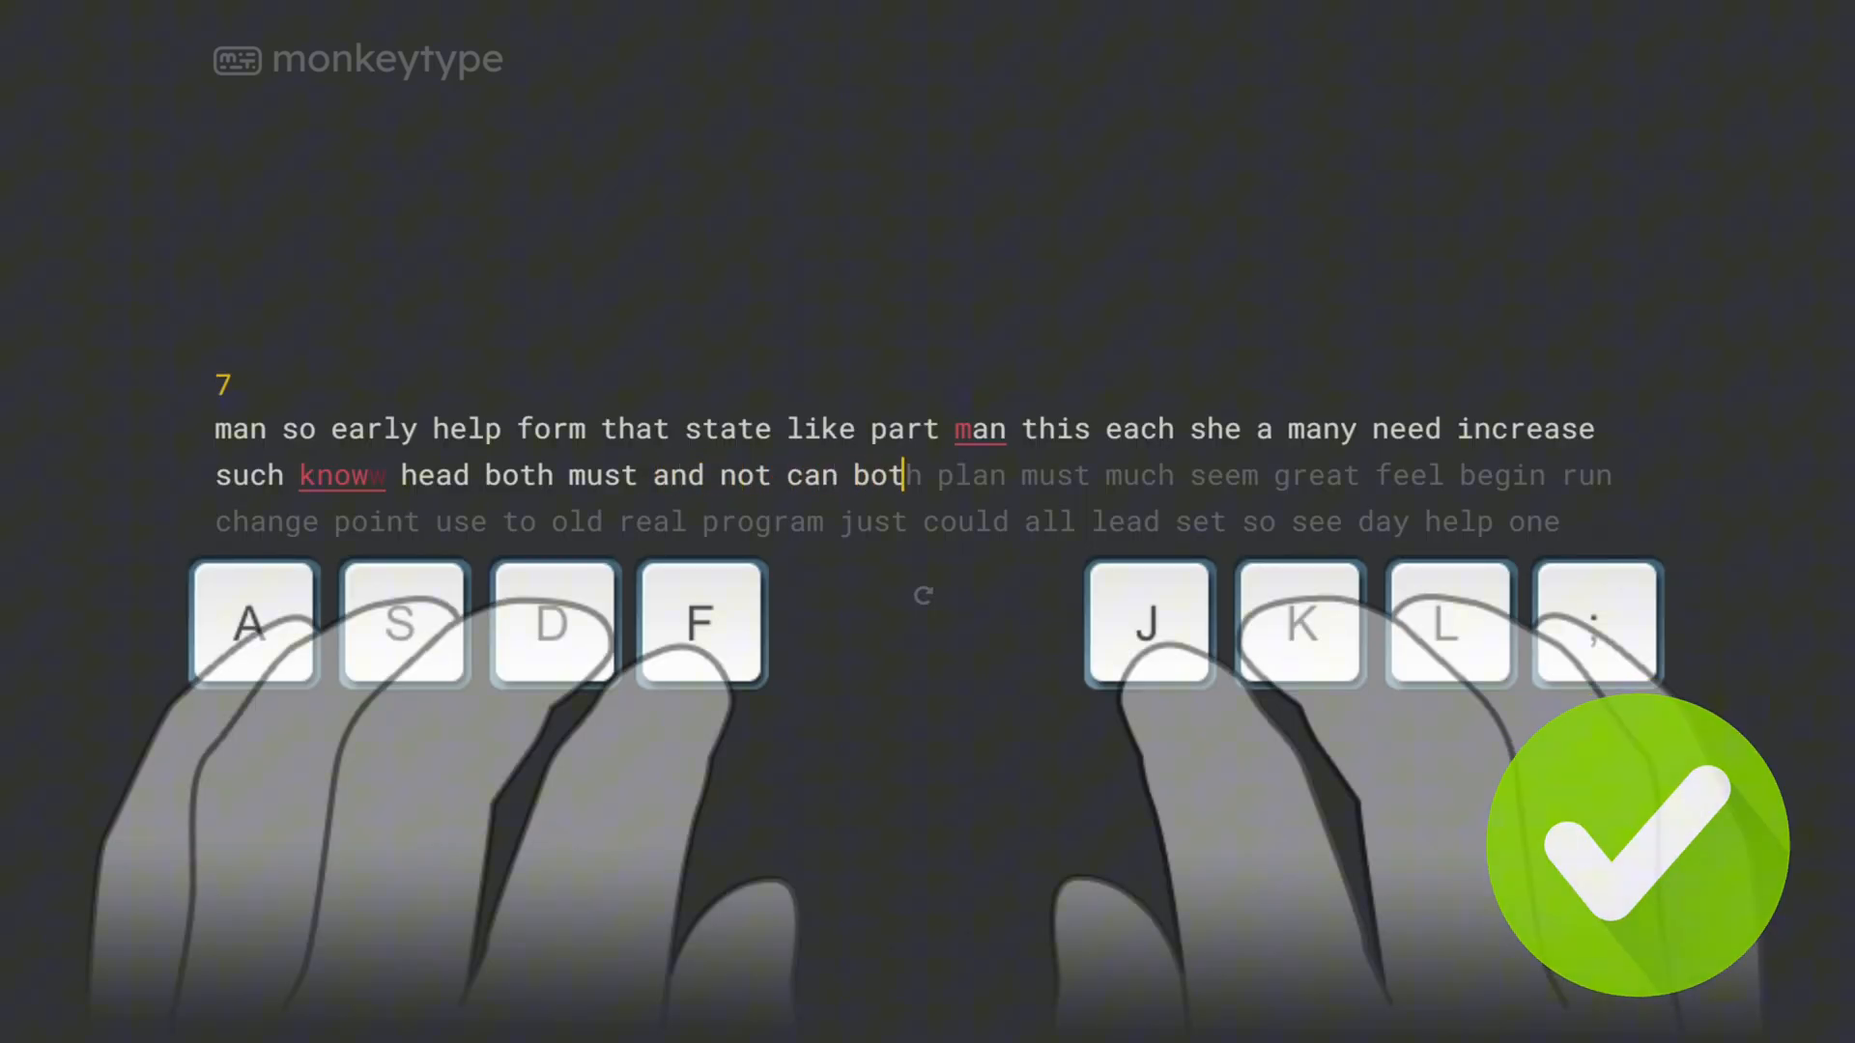
{"action": "type", "text": "h plan must much seem"}
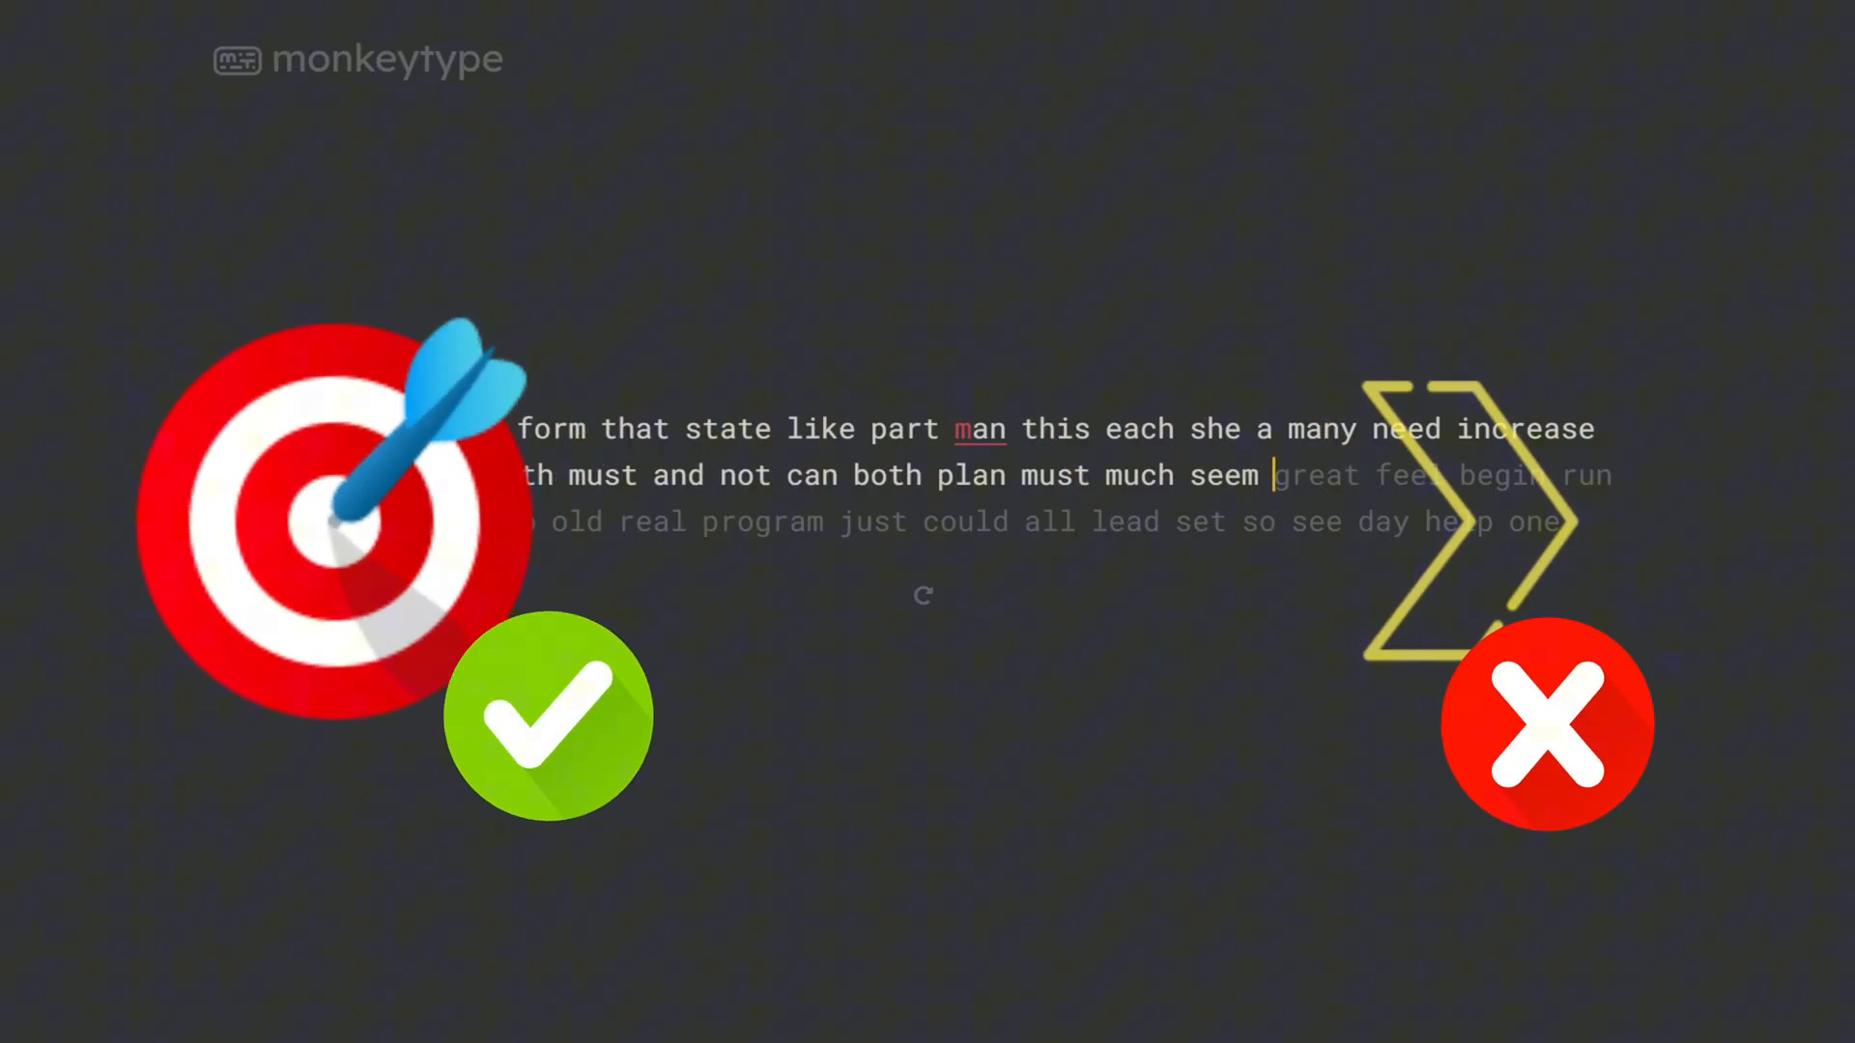
{"action": "type", "text": "great fee"}
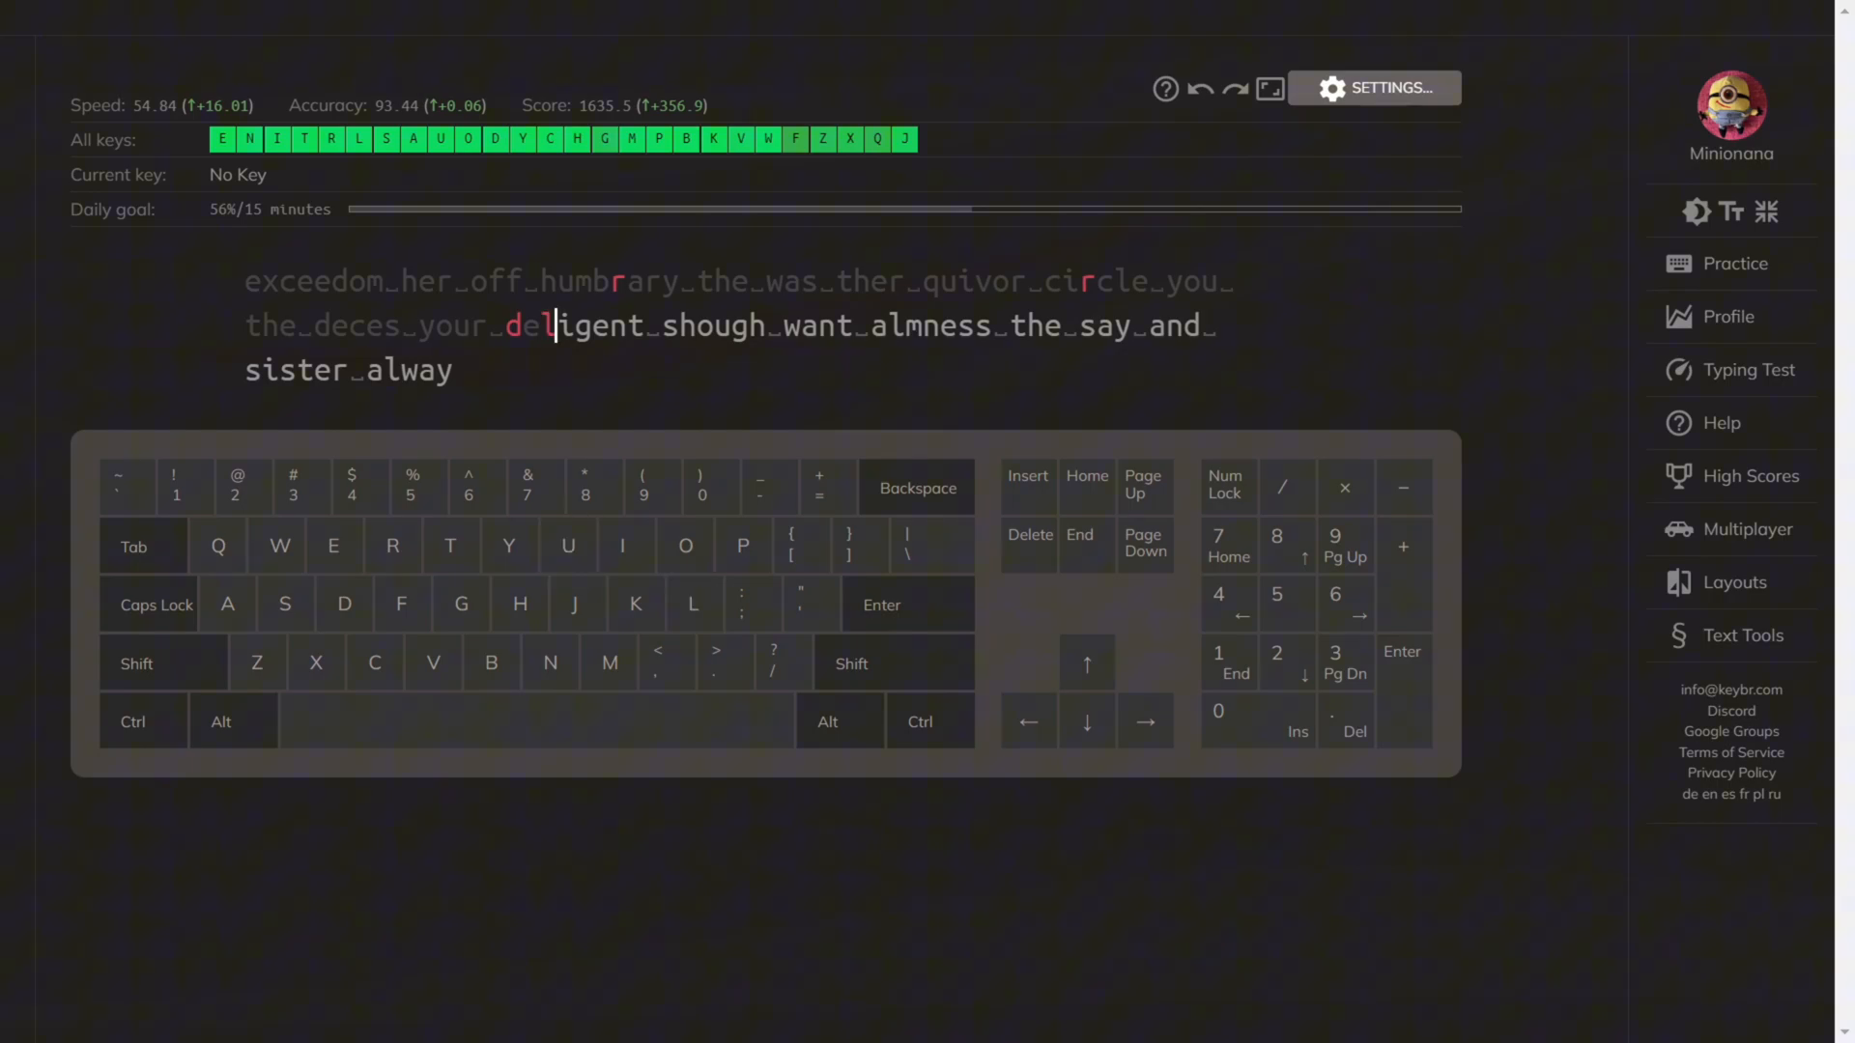
Step: Finish 'deligent' and type 'regu large' to complete the keybr lesson lines
{"action": "type", "text": "igent"}
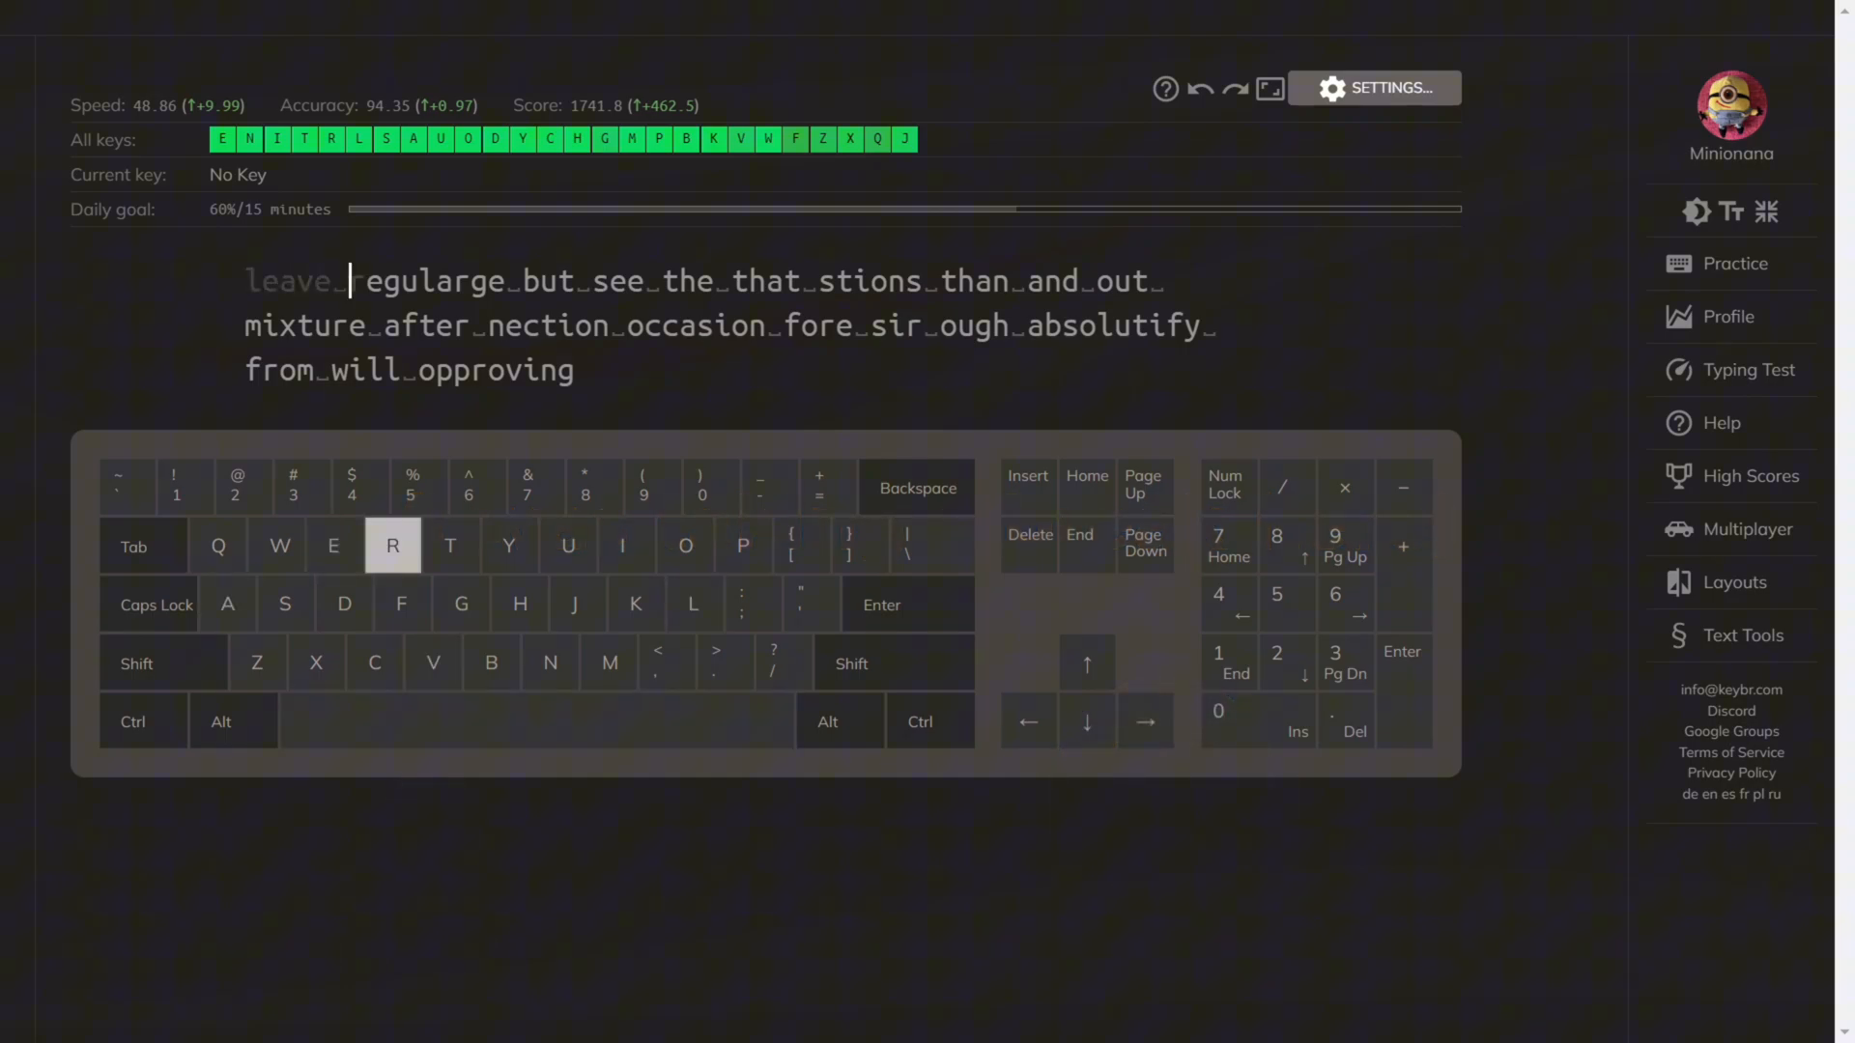
{"action": "type", "text": "regu"}
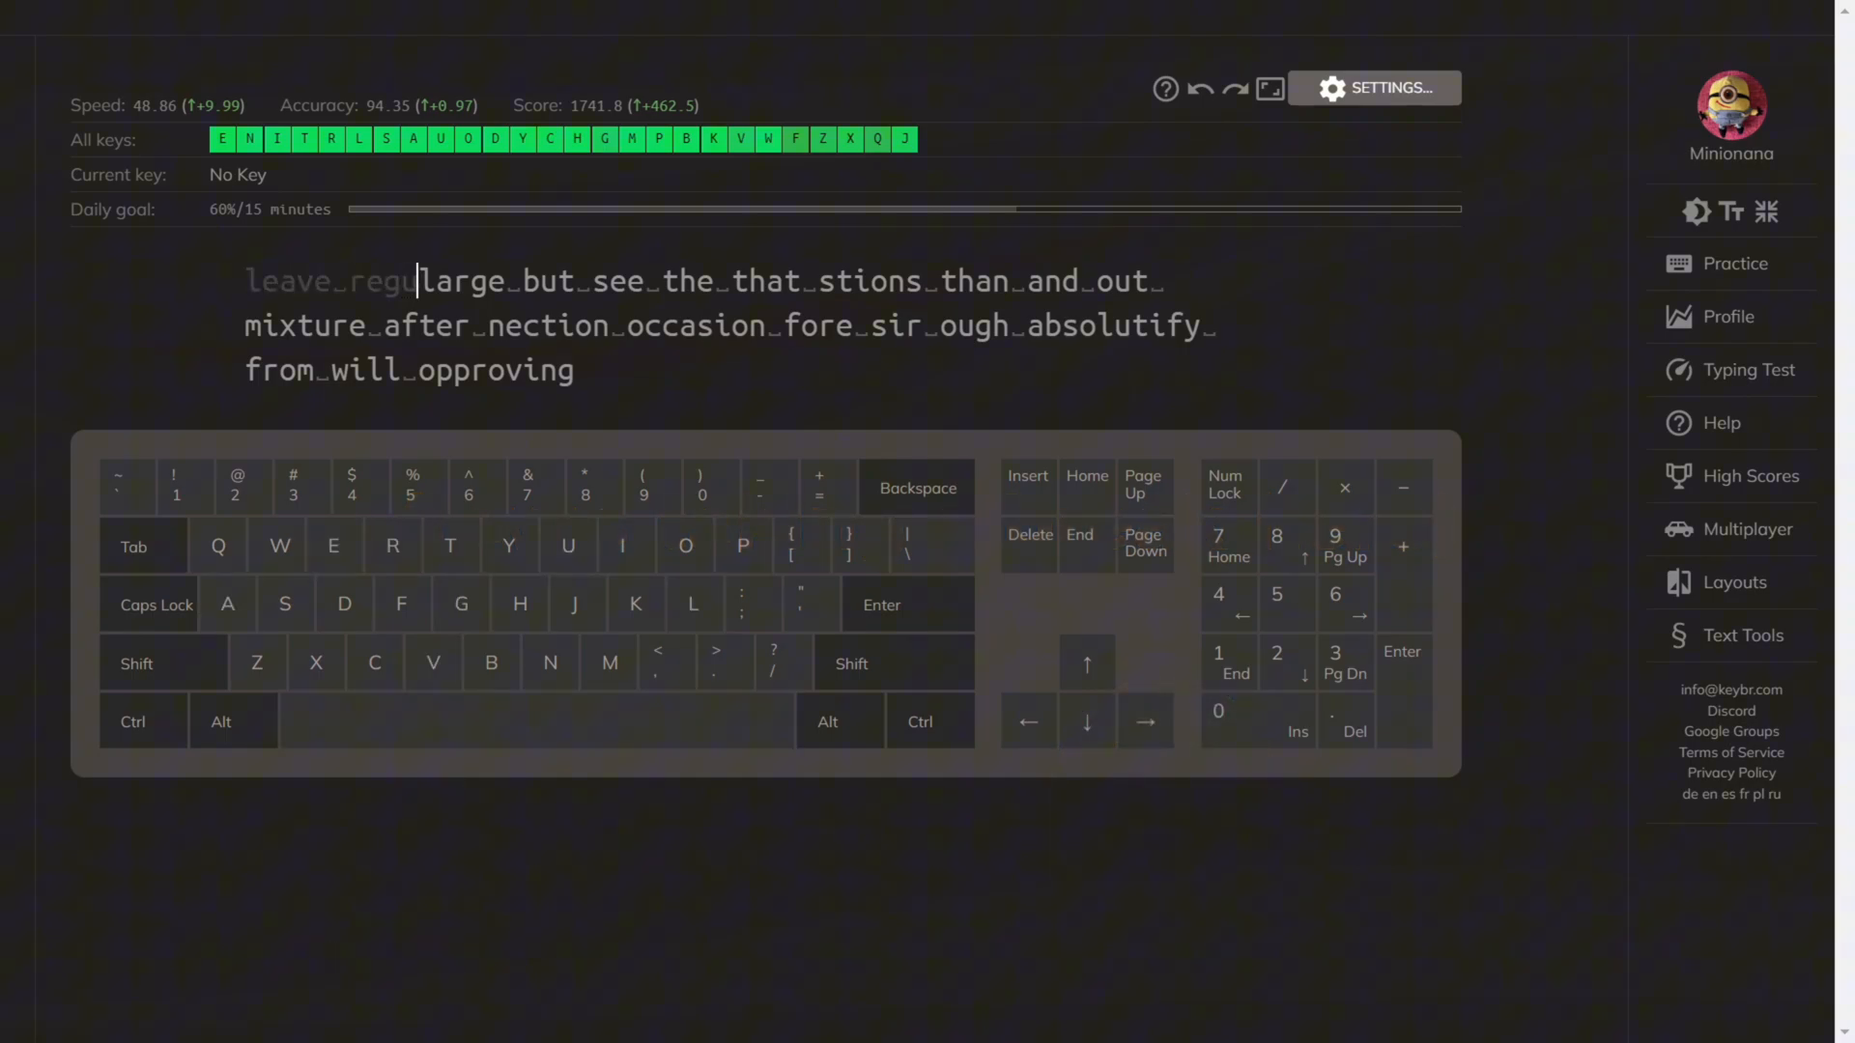
{"action": "type", "text": "large"}
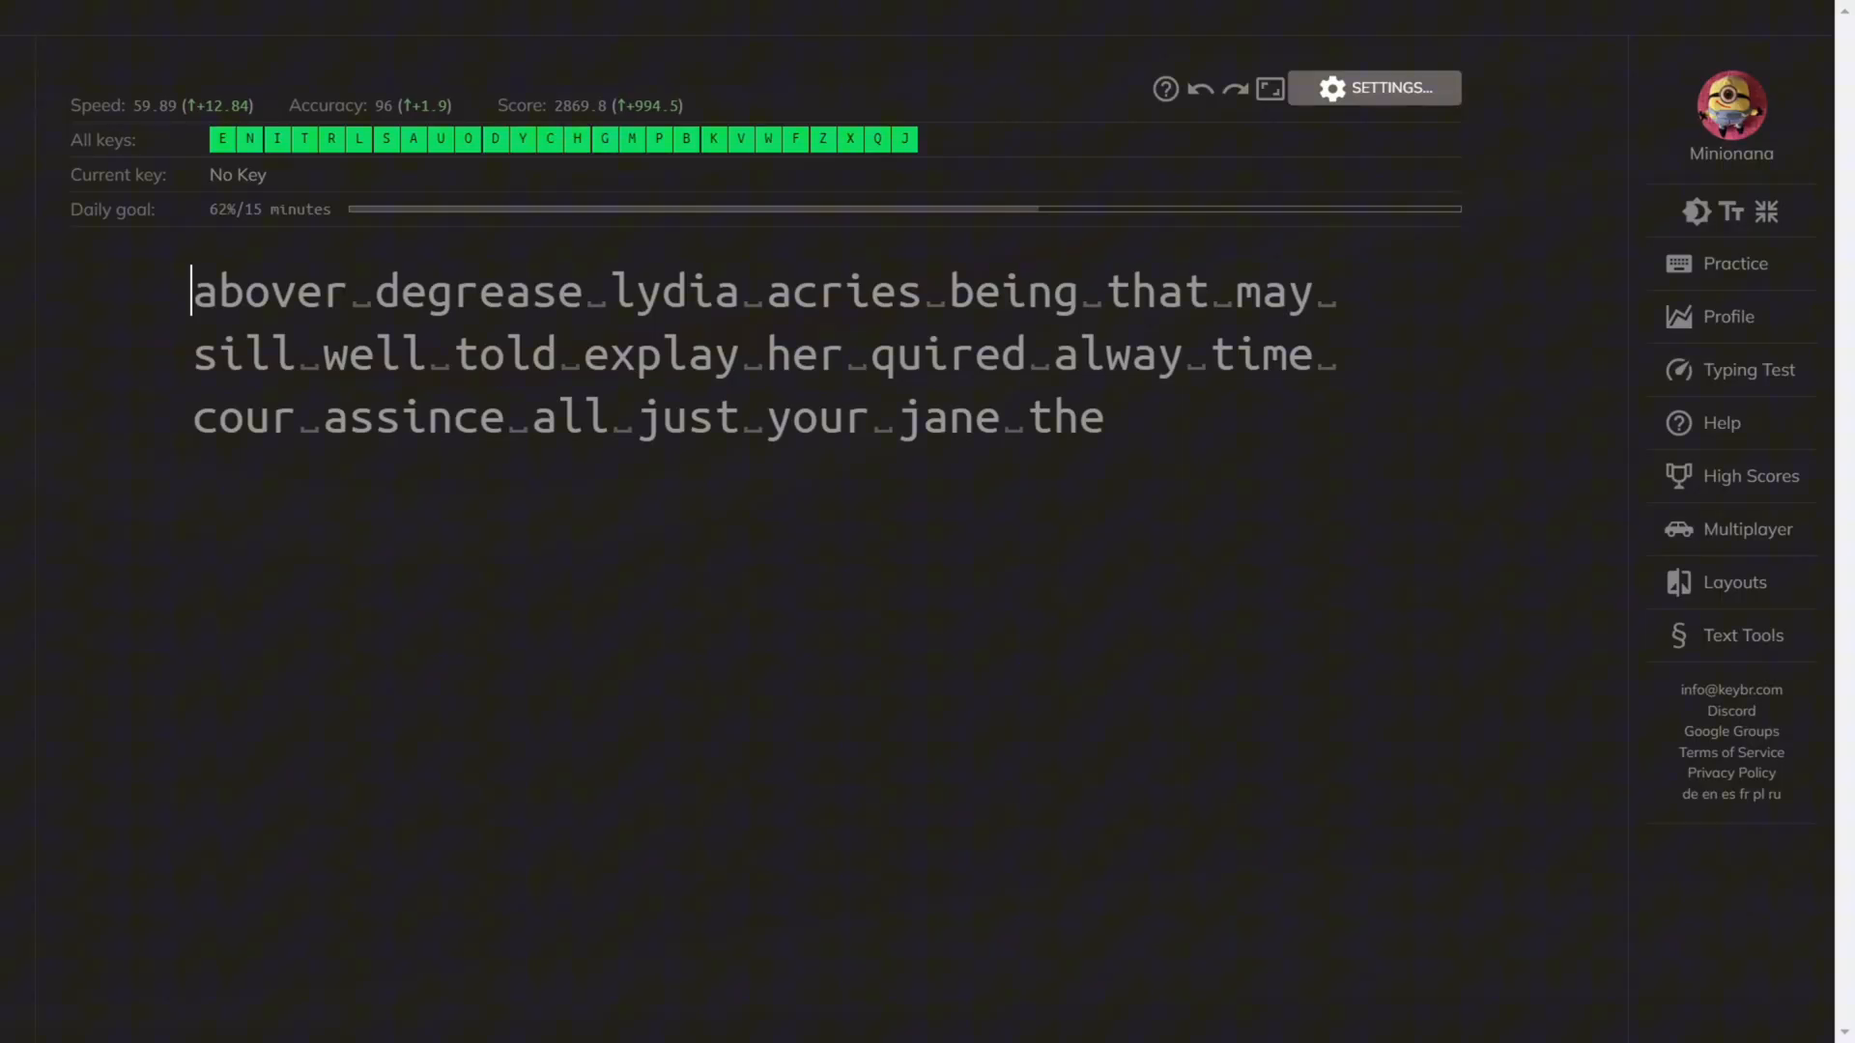
Step: Type the lesson's opening from 'abover degrease lydia' through 'well told expl'
{"action": "type", "text": "abover de"}
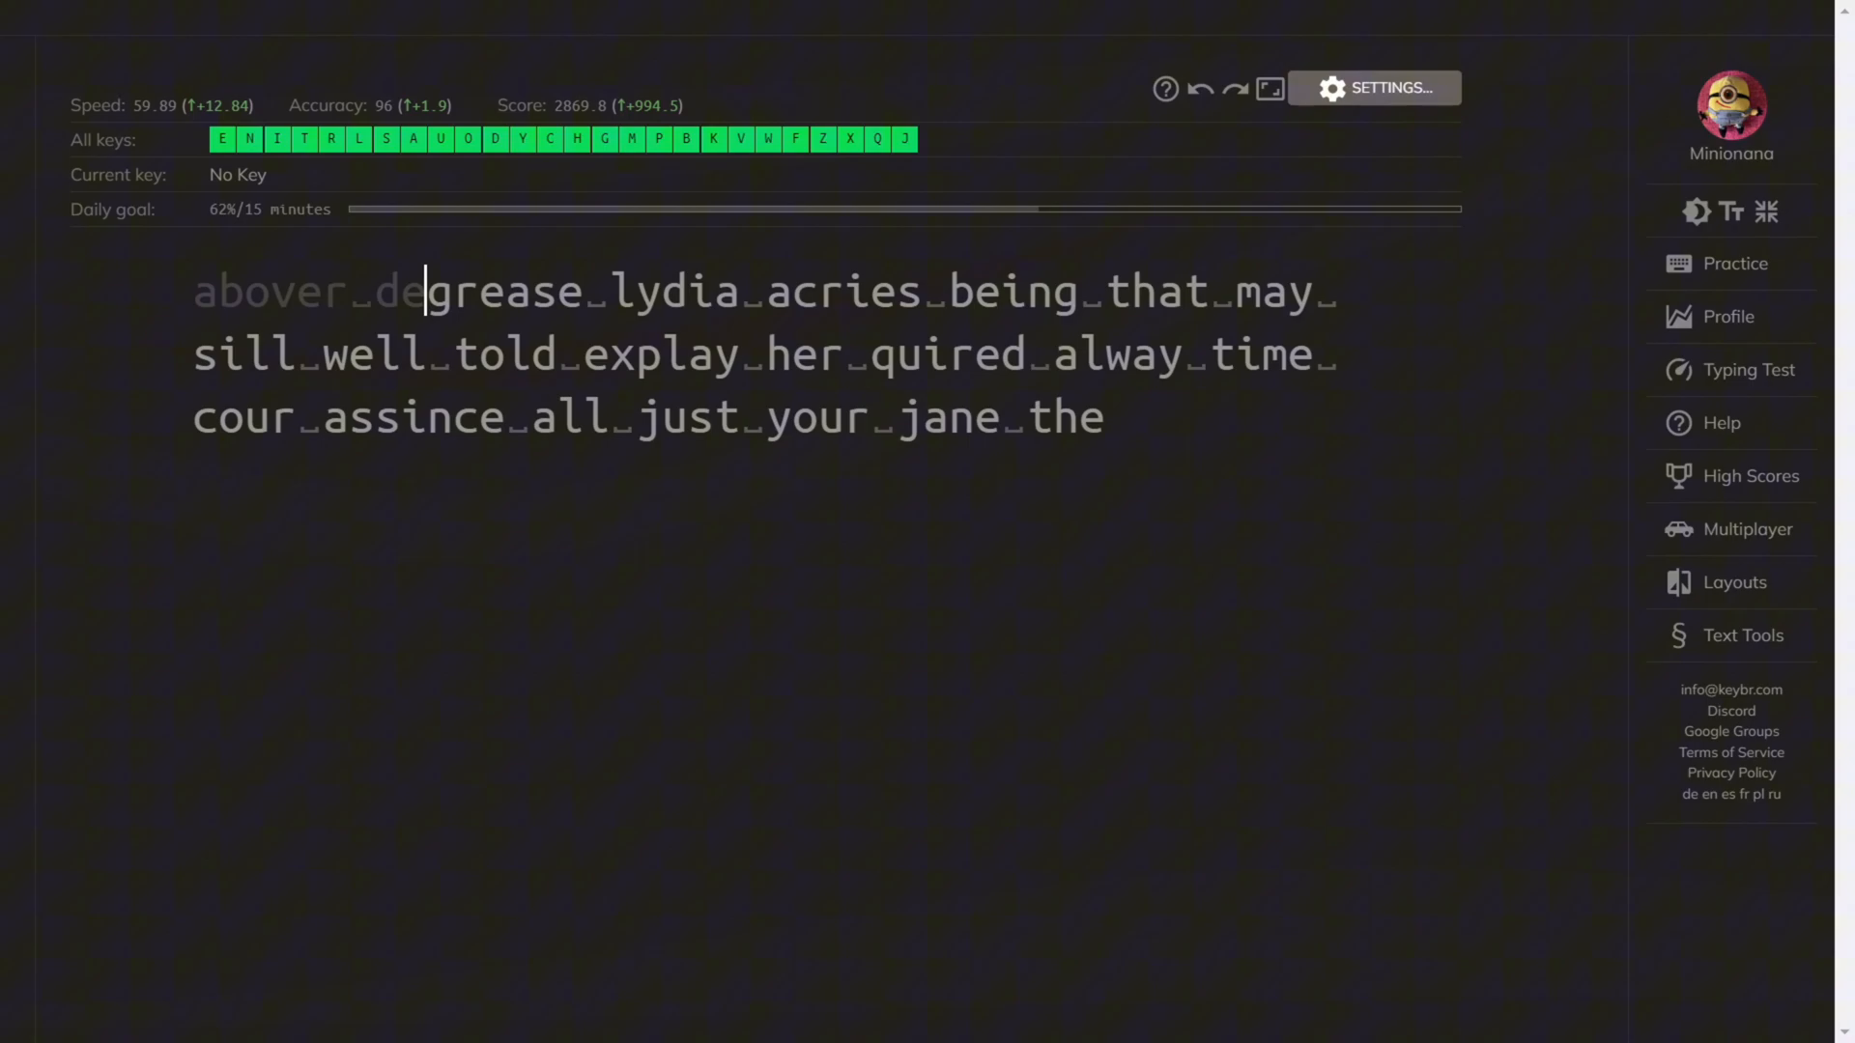
{"action": "type", "text": "grease lydia acrie"}
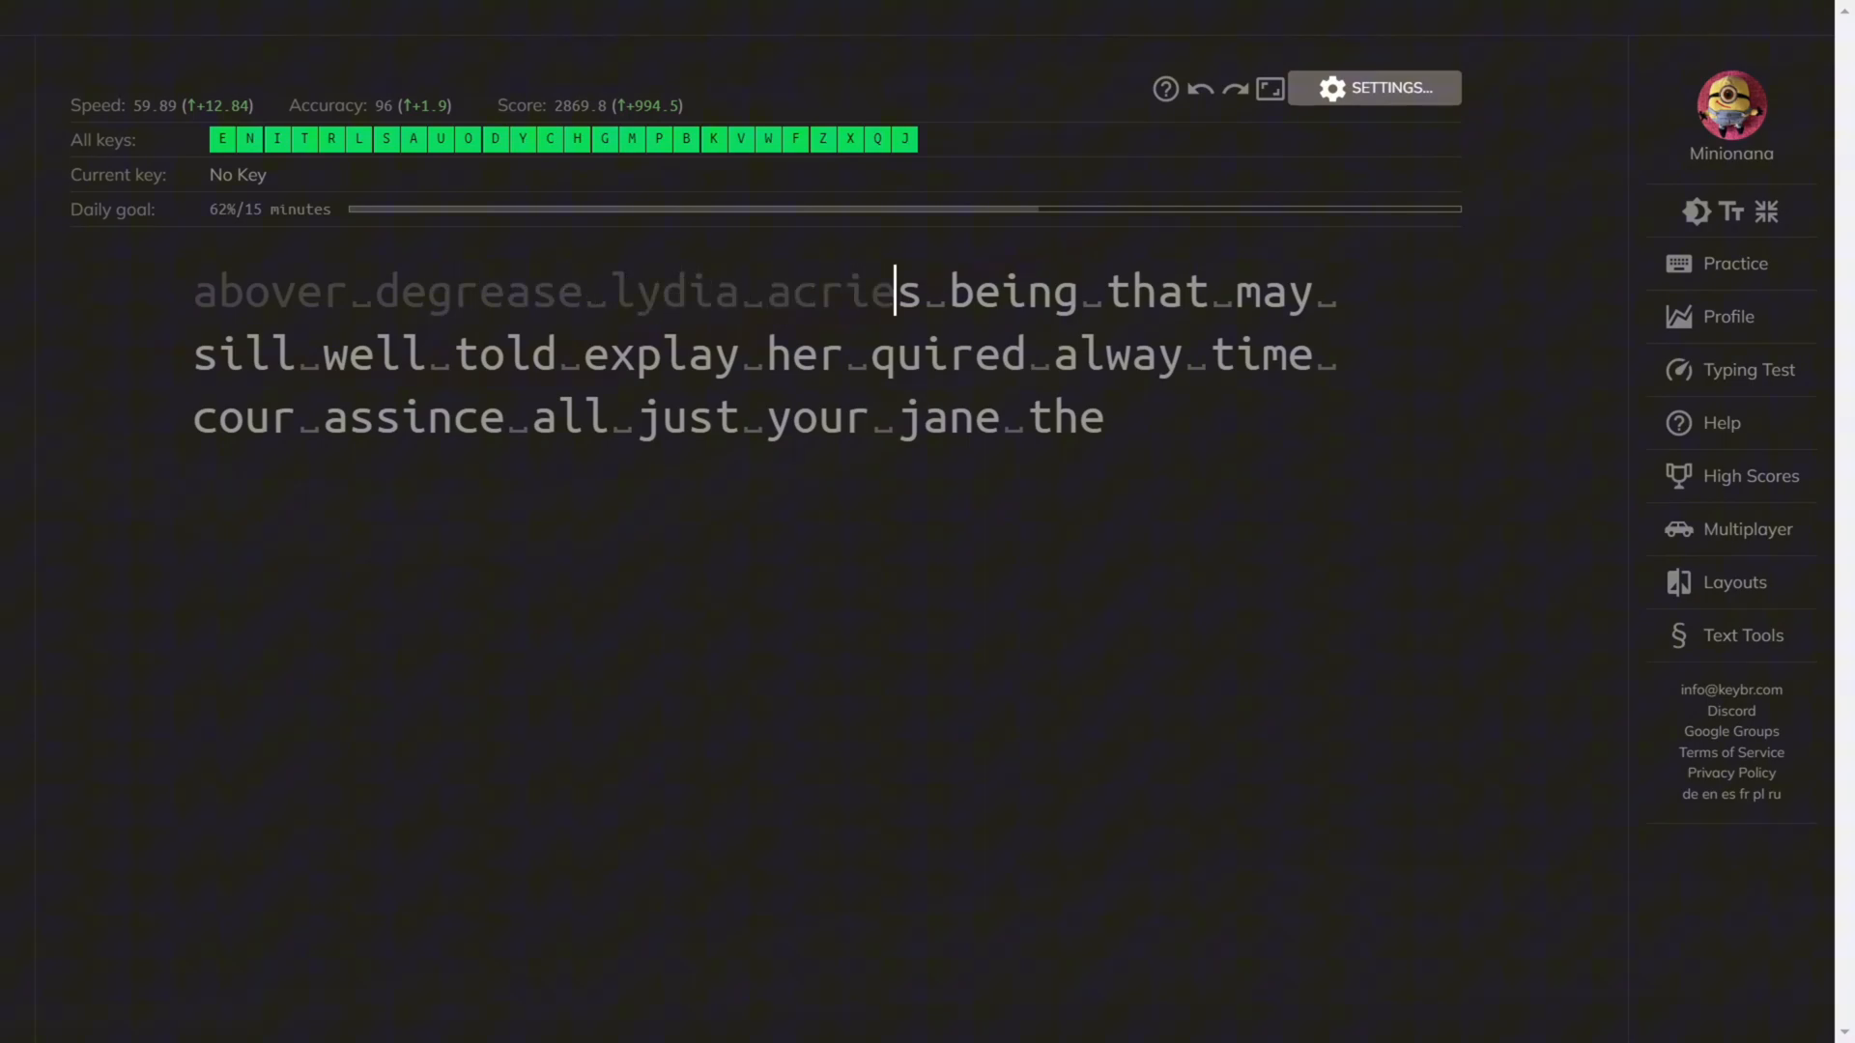
{"action": "type", "text": "s_being_that may"}
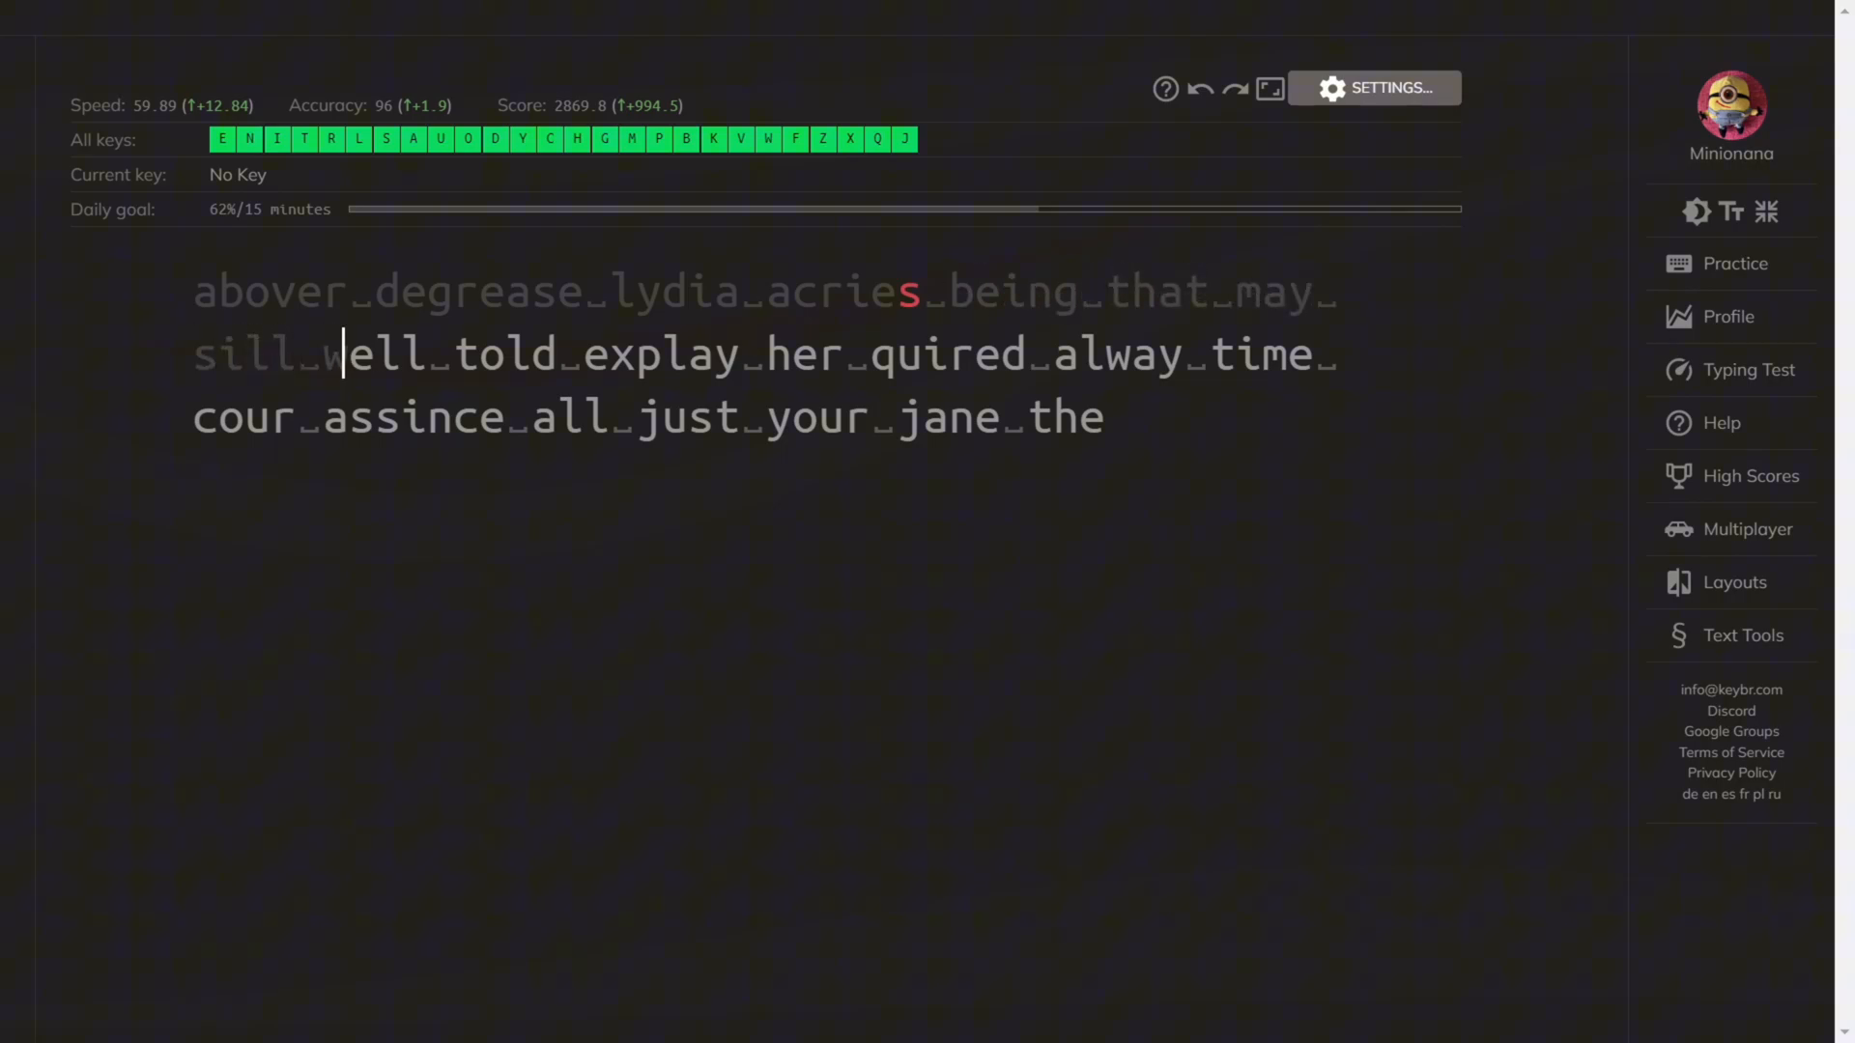
{"action": "type", "text": "well_told_explay_her_quire"}
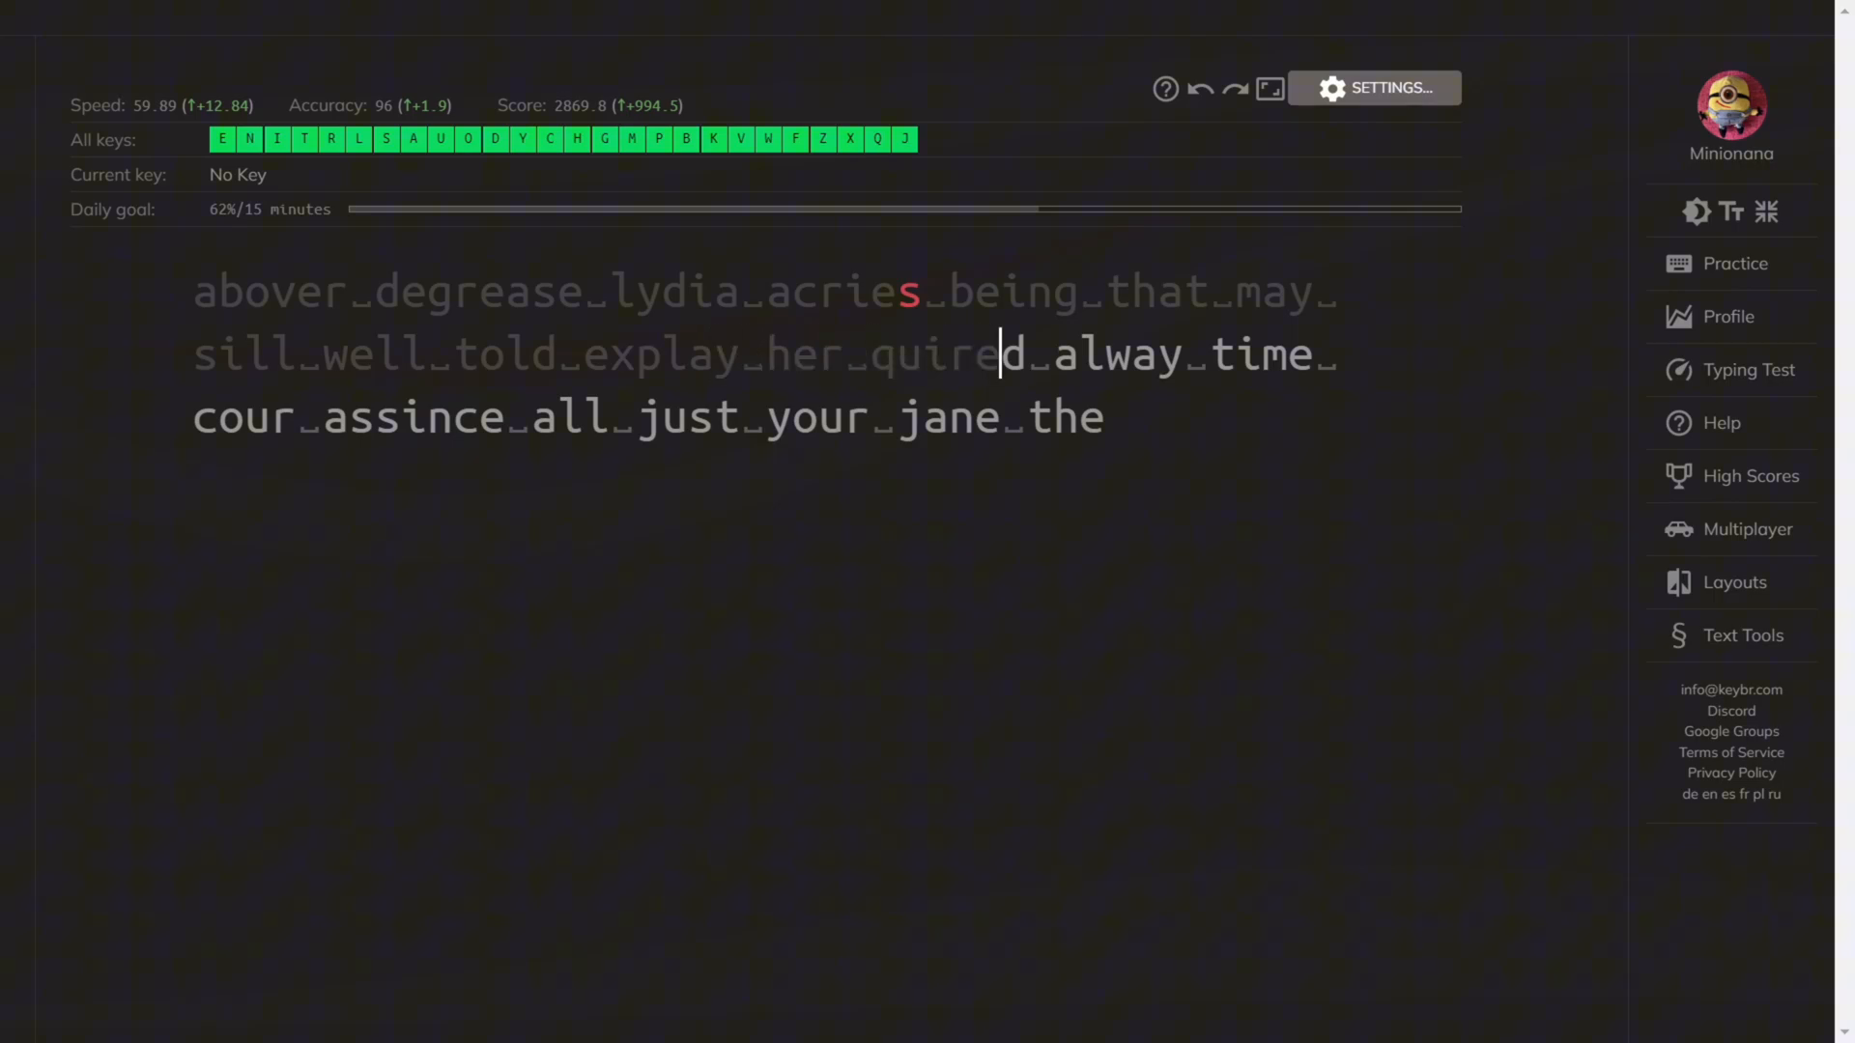
Step: Continue the lesson through 'always', 'assince' and 'all just your'
{"action": "type", "text": "d_alwa"}
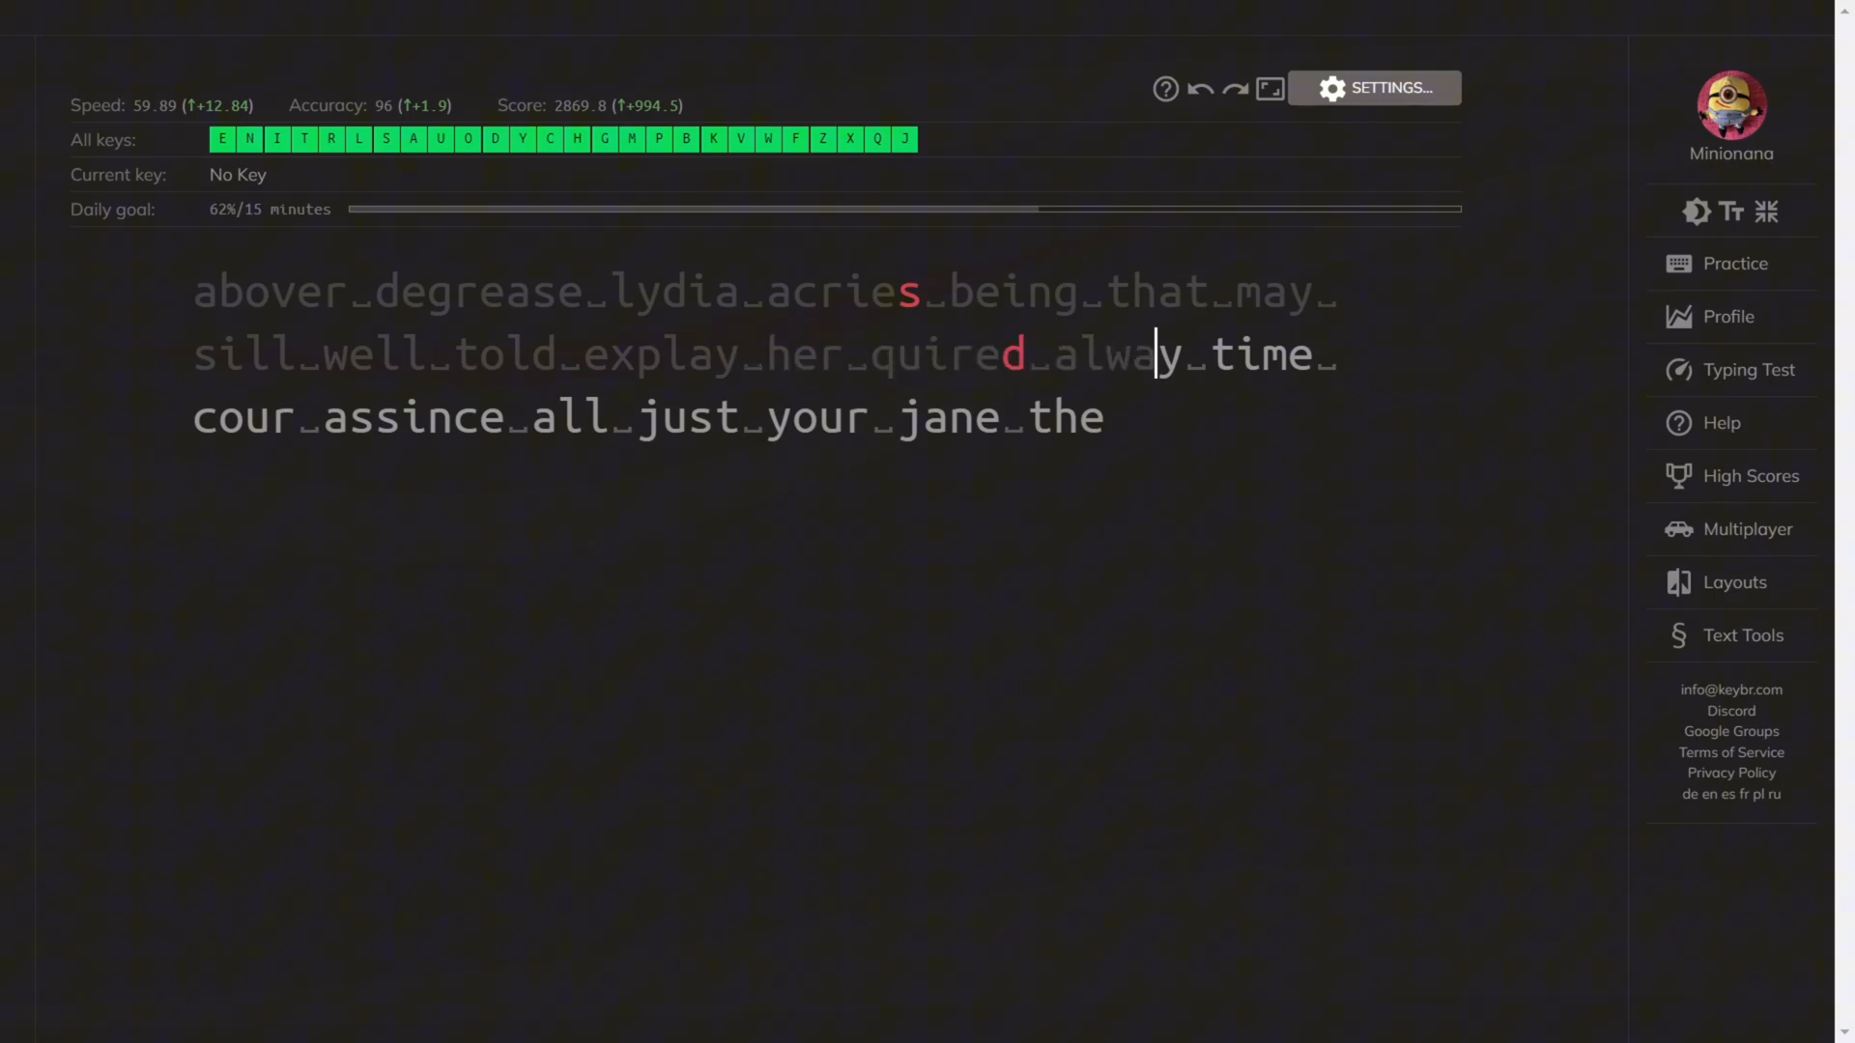
{"action": "type", "text": "y_time_"}
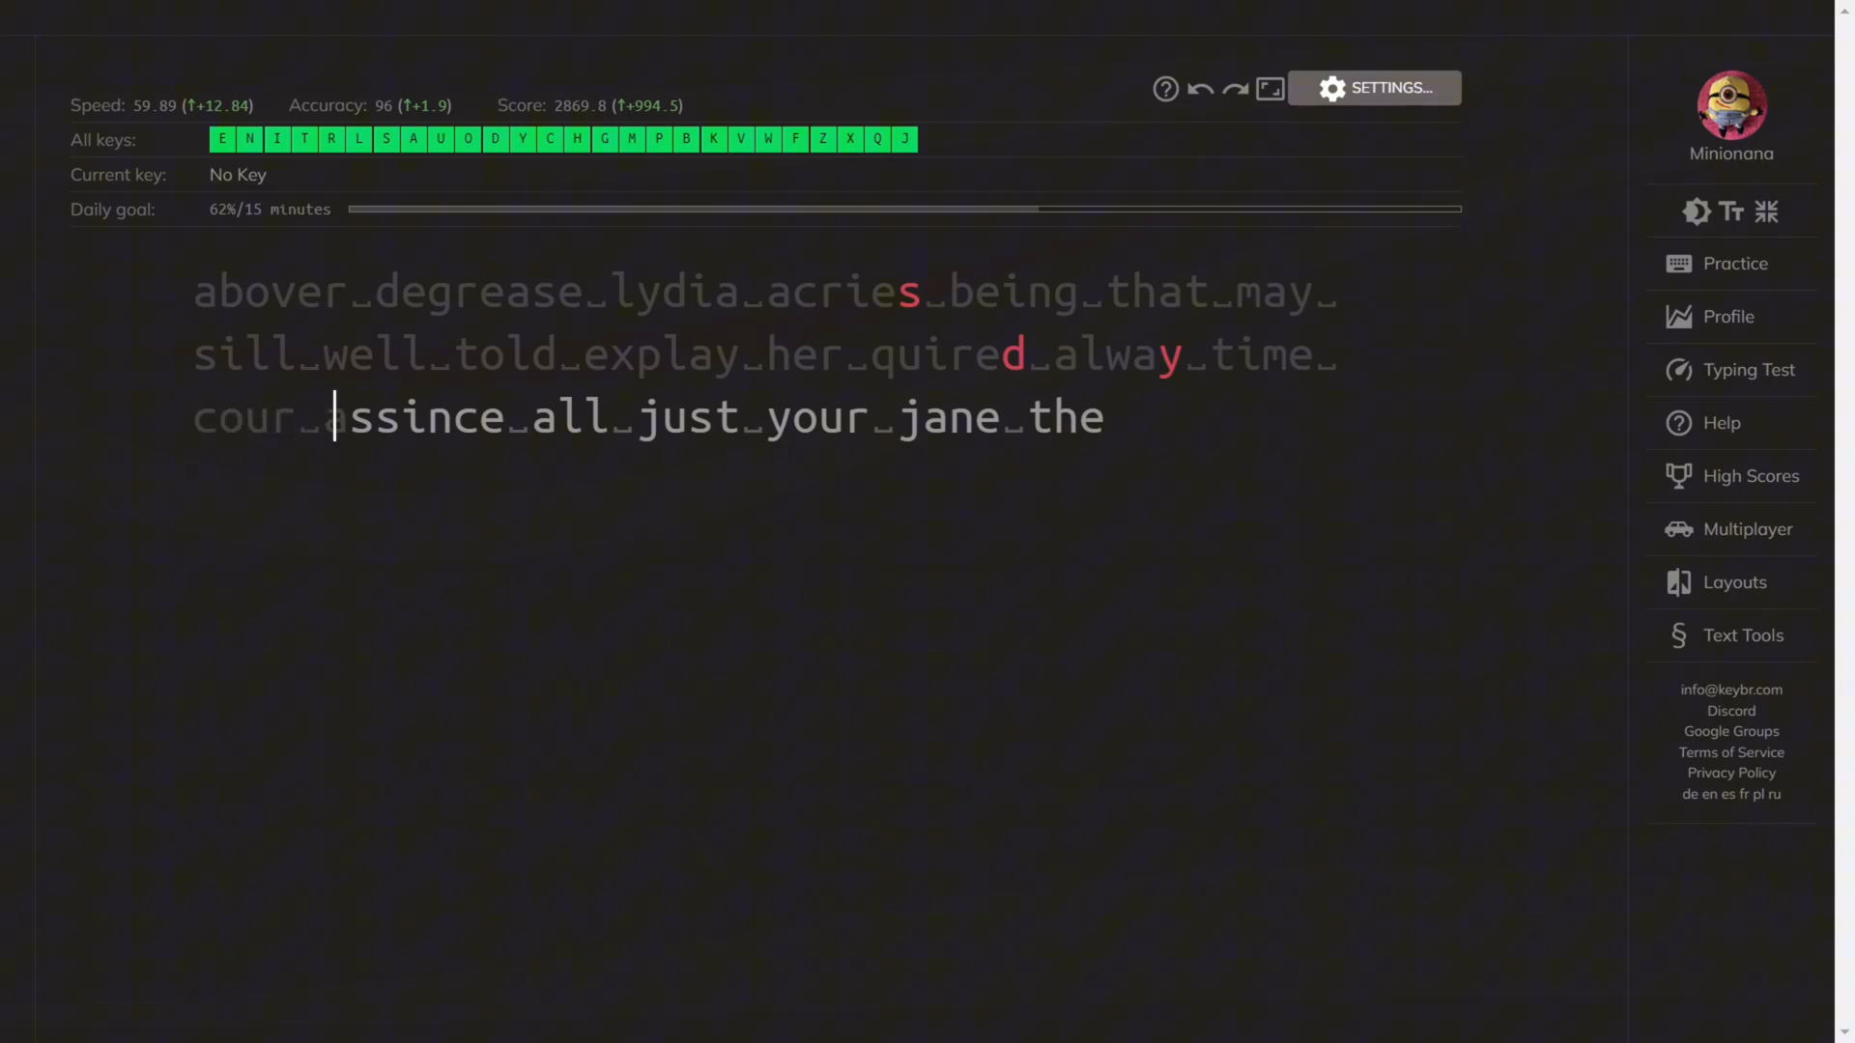
{"action": "type", "text": "nce"}
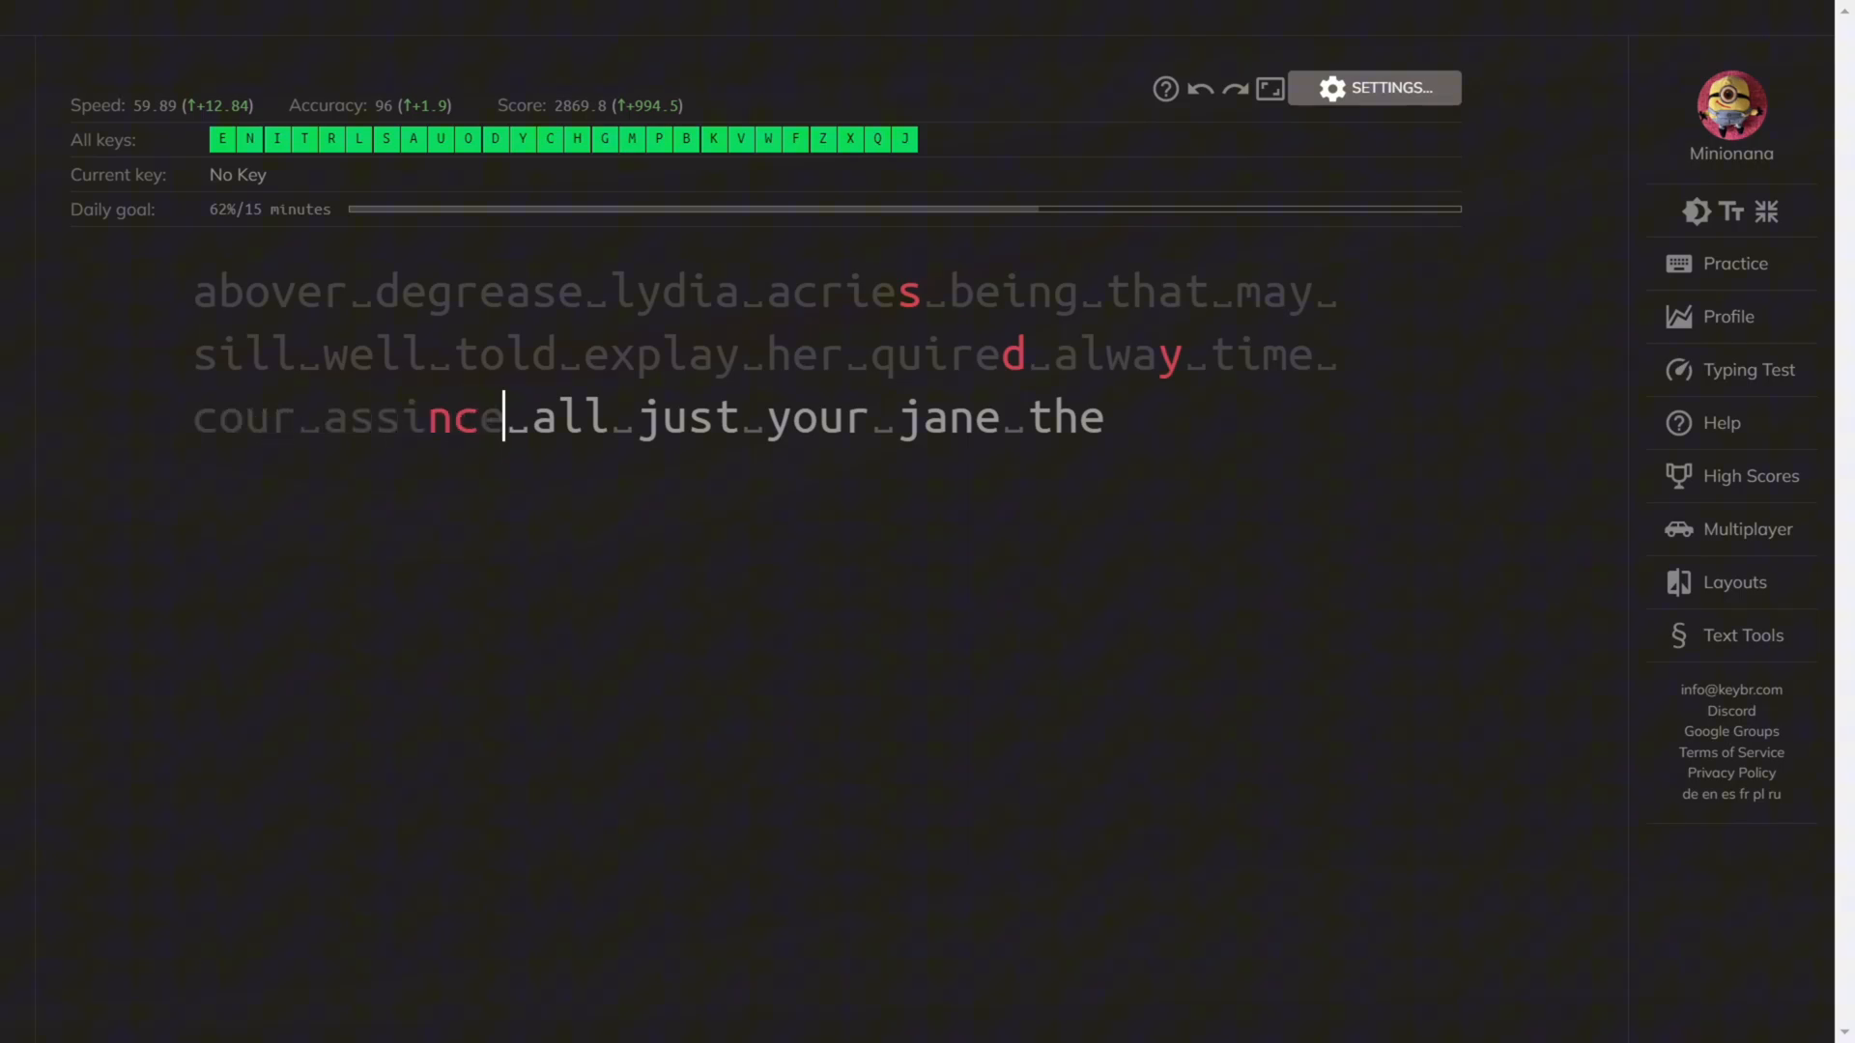
{"action": "type", "text": "_all_just_you"}
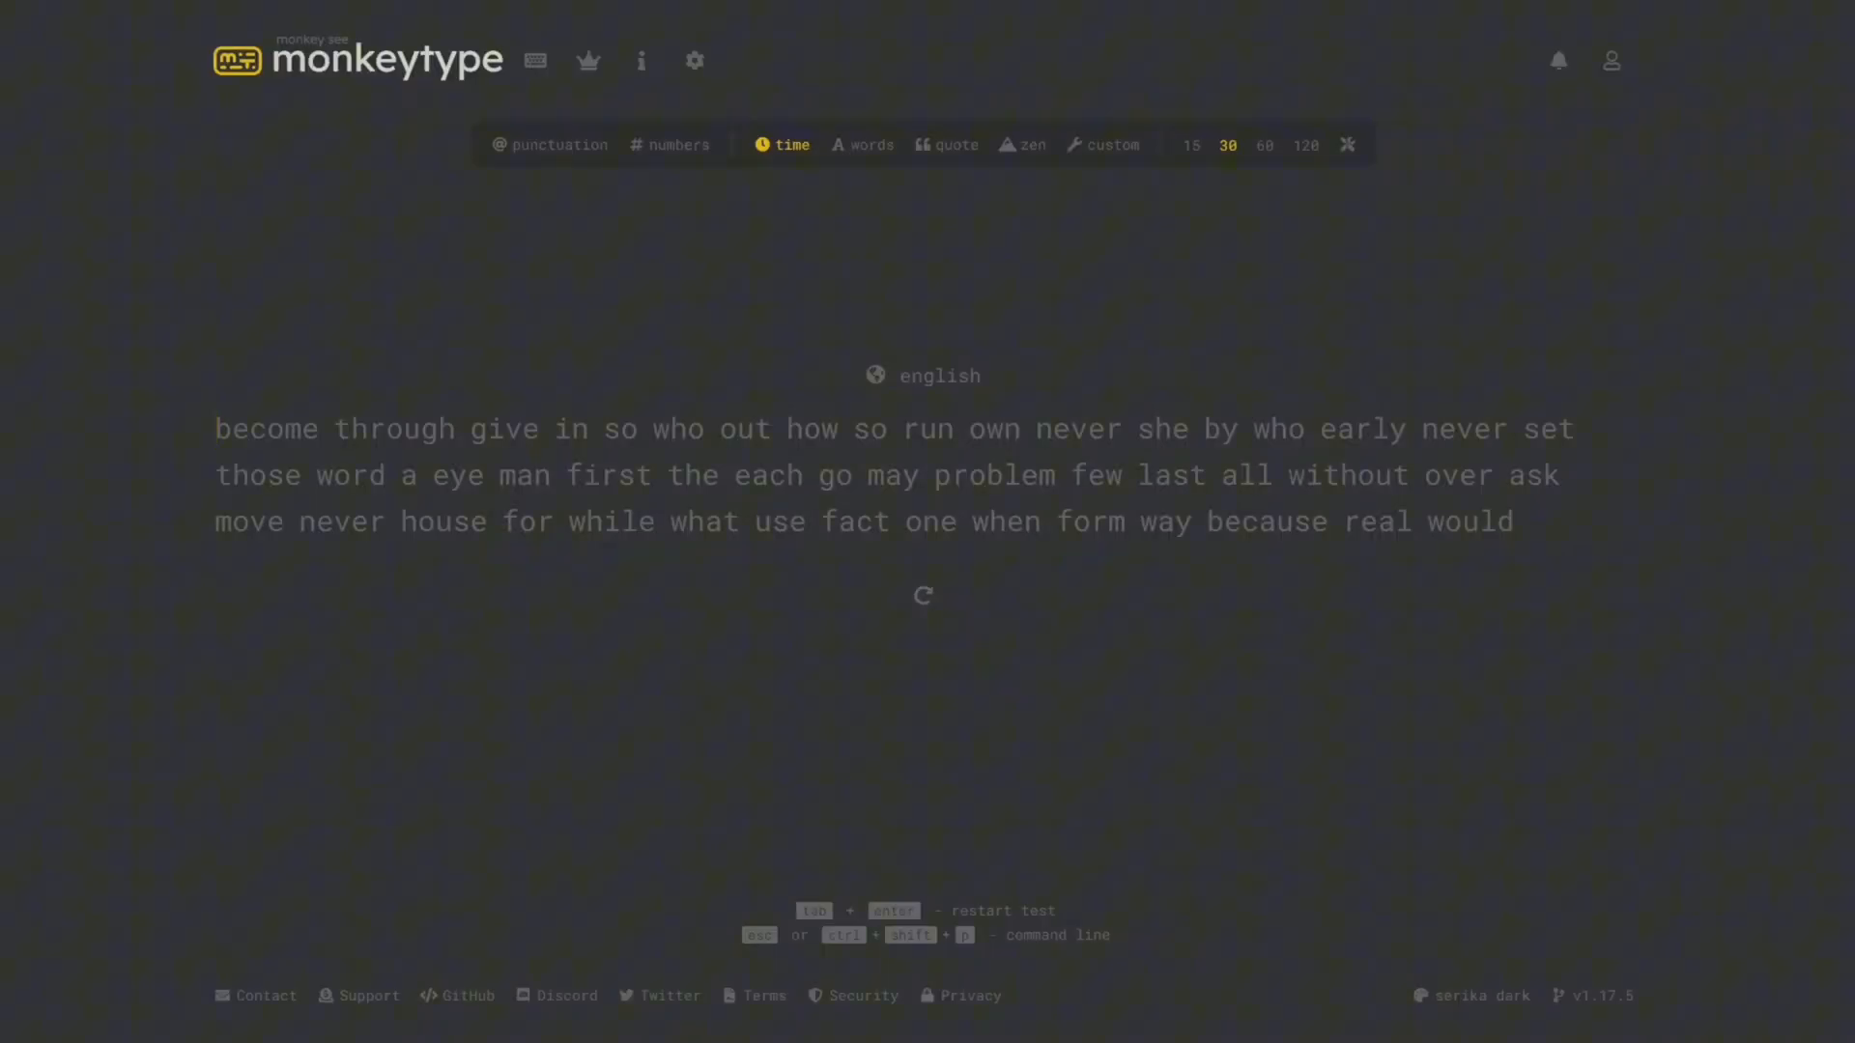
Step: Type the new test's lines including 'becom', 'mean seem' and reach 'must'
{"action": "type", "text": "becom"}
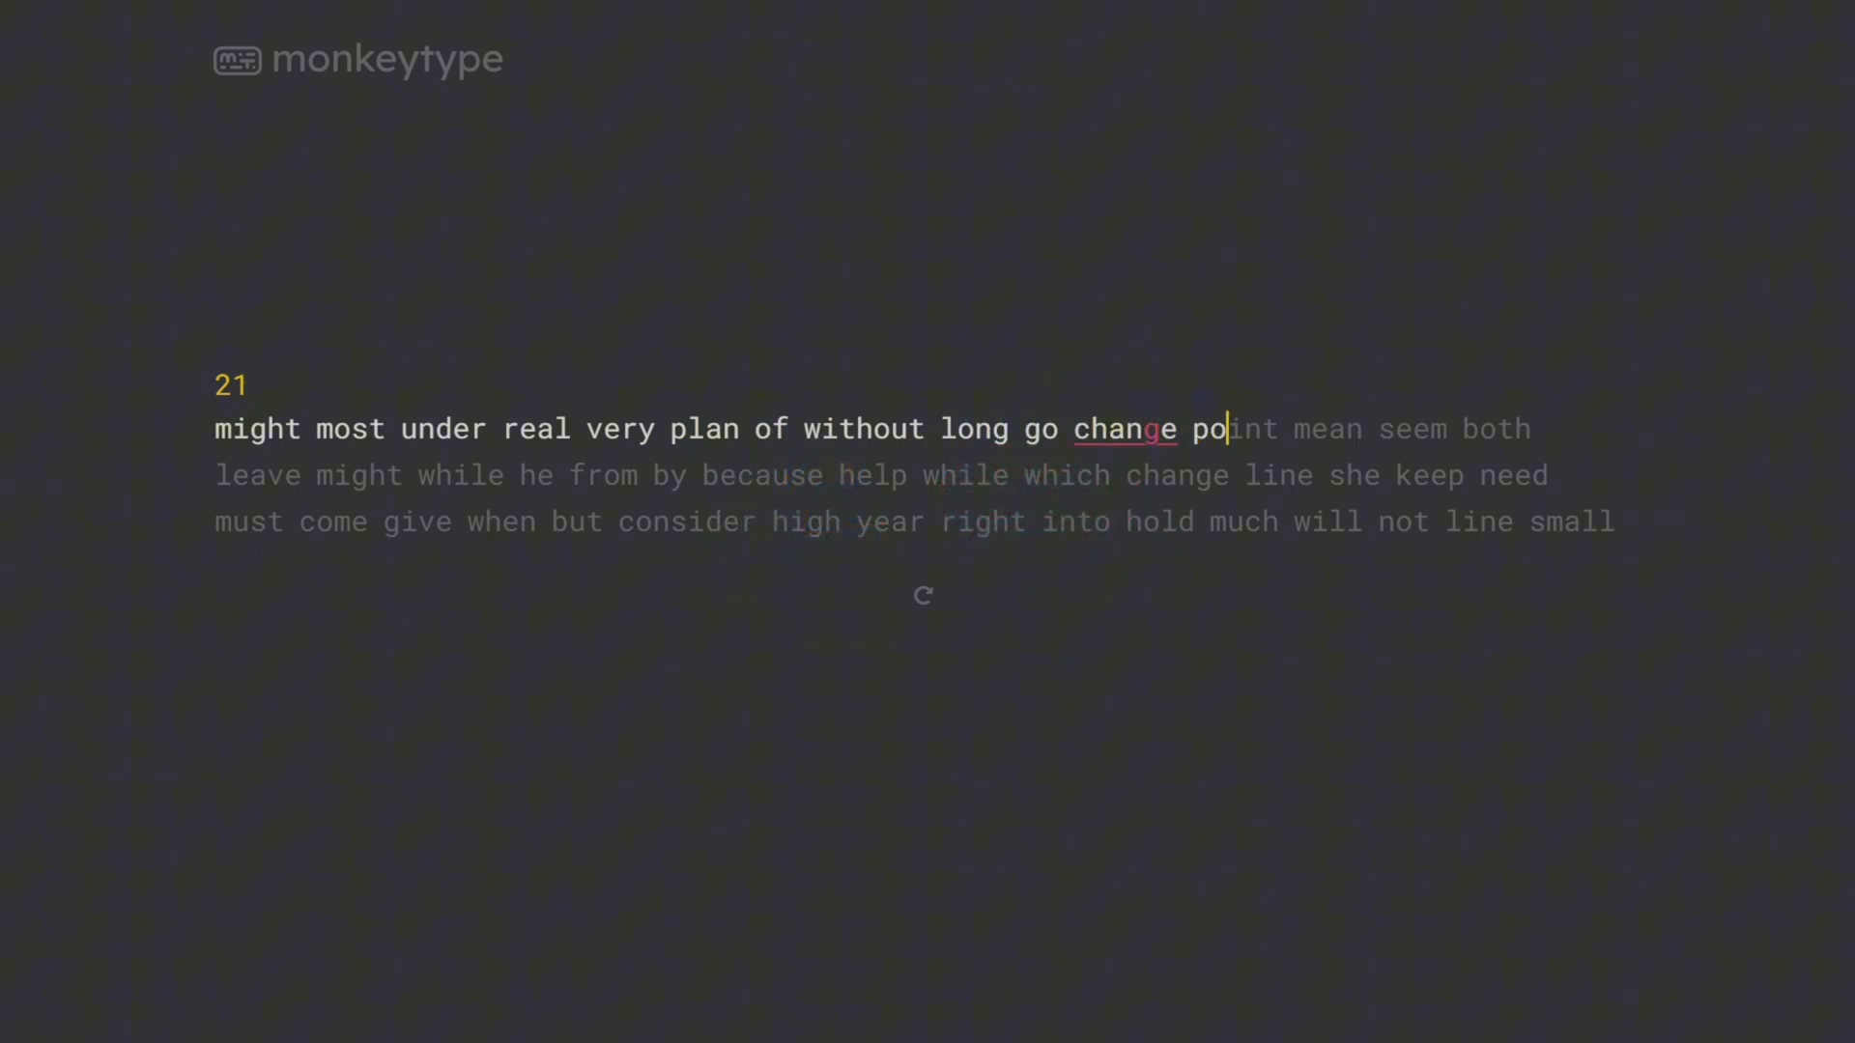
{"action": "type", "text": "int mean seem both"}
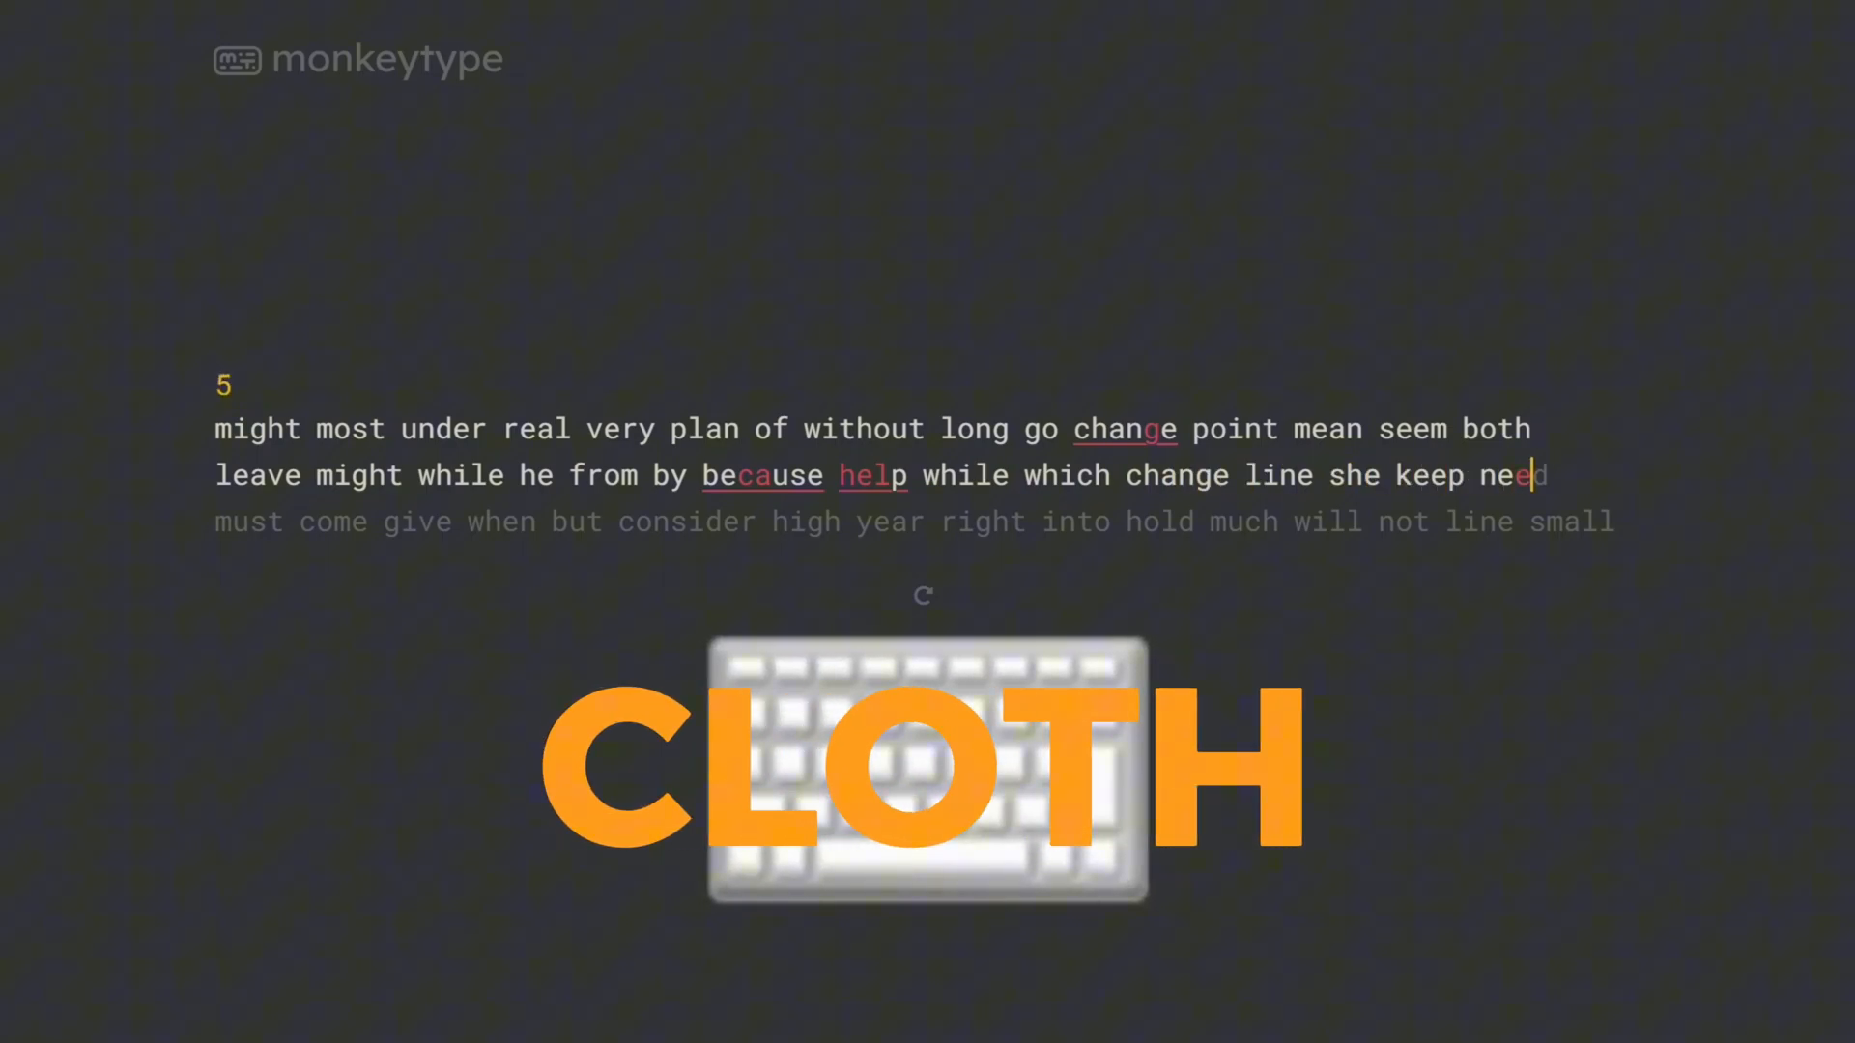
{"action": "type", "text": "mustt co"}
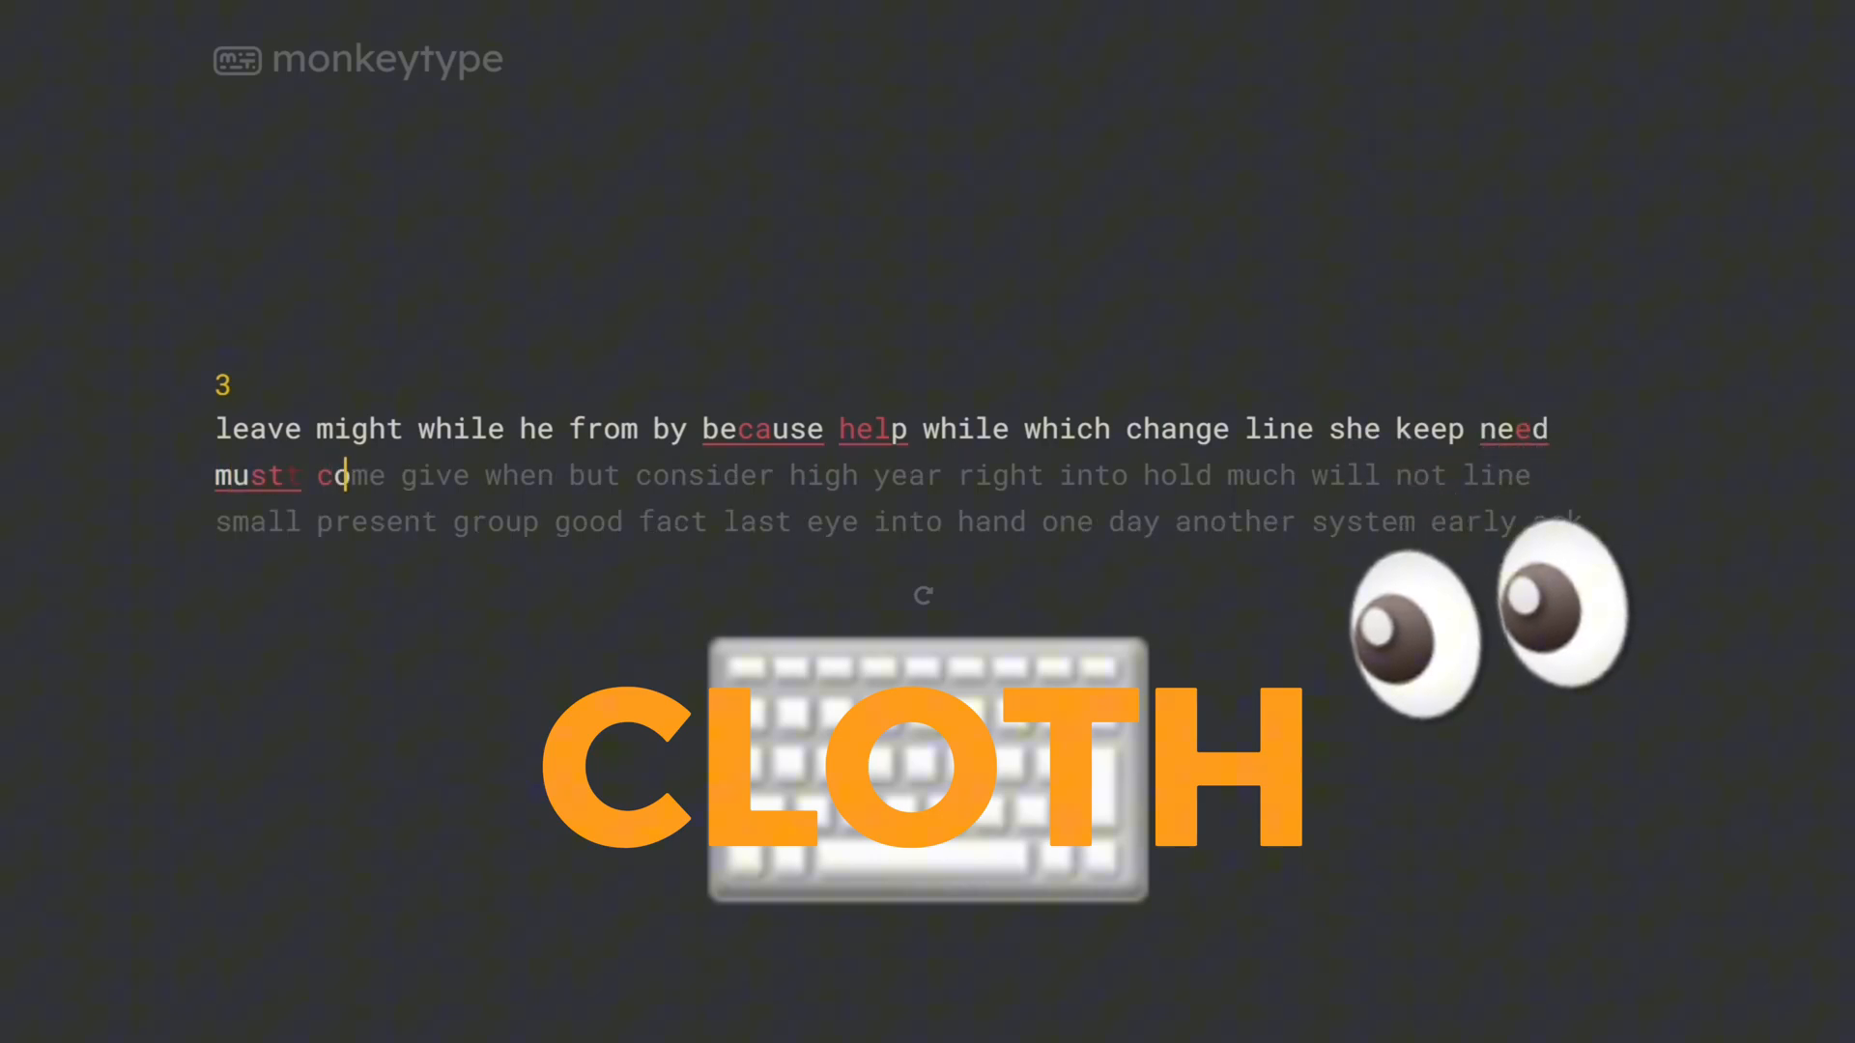